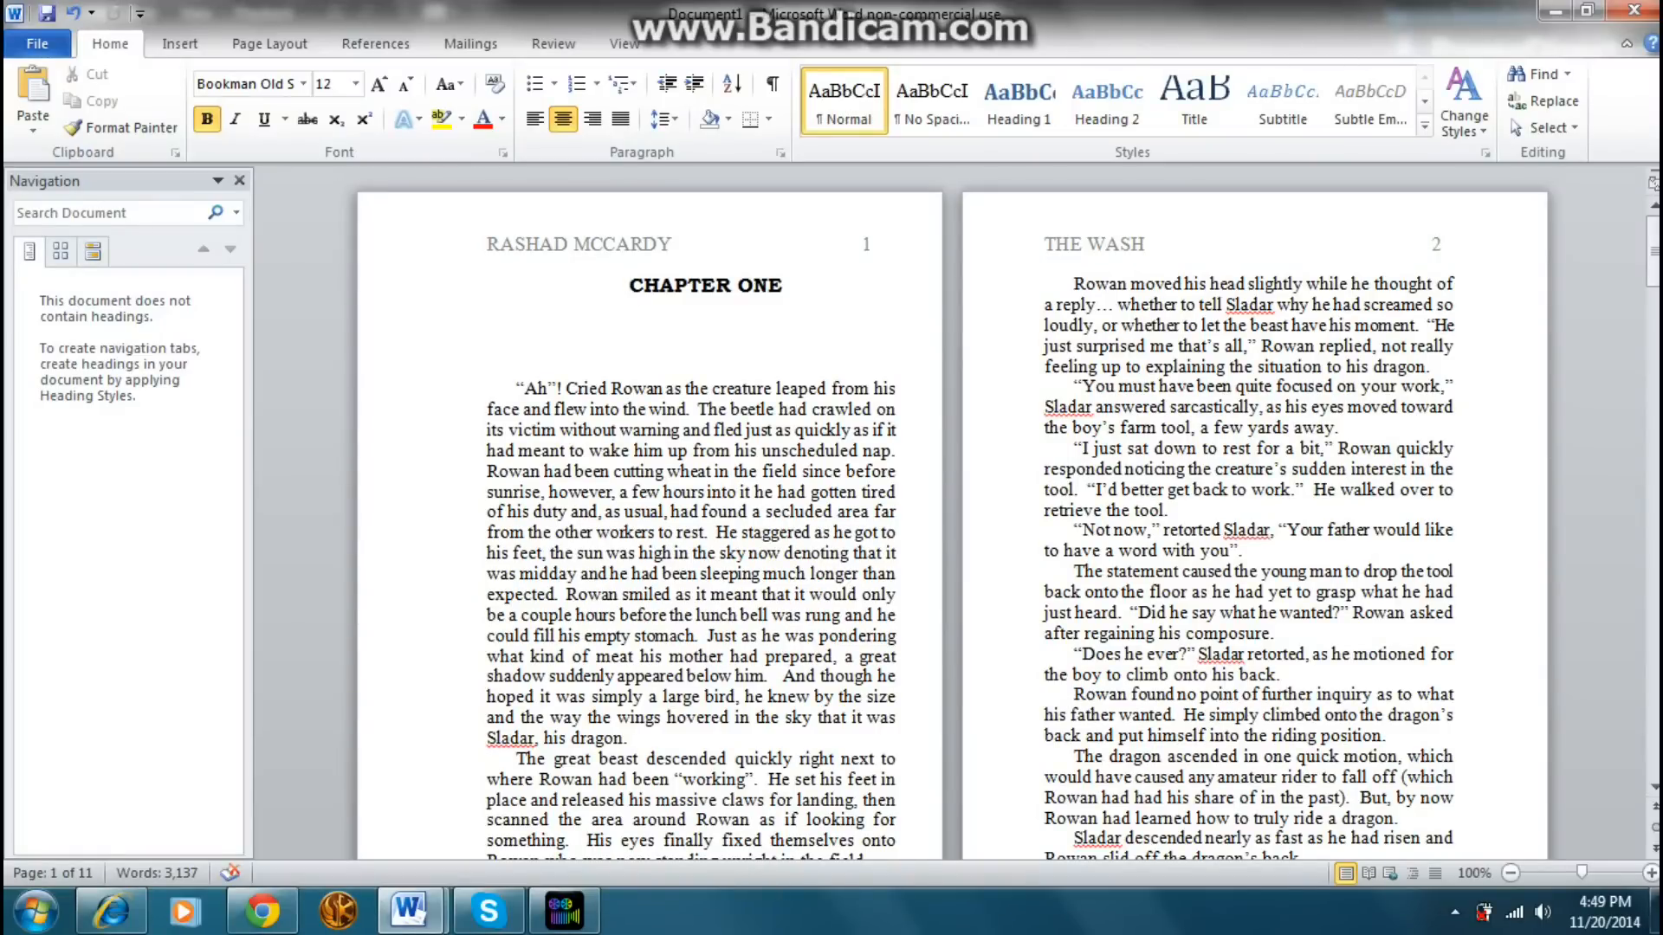
Step: Enable Different First Page so Chapter One's opening header is blank while THE WASH stays elsewhere
click(631, 284)
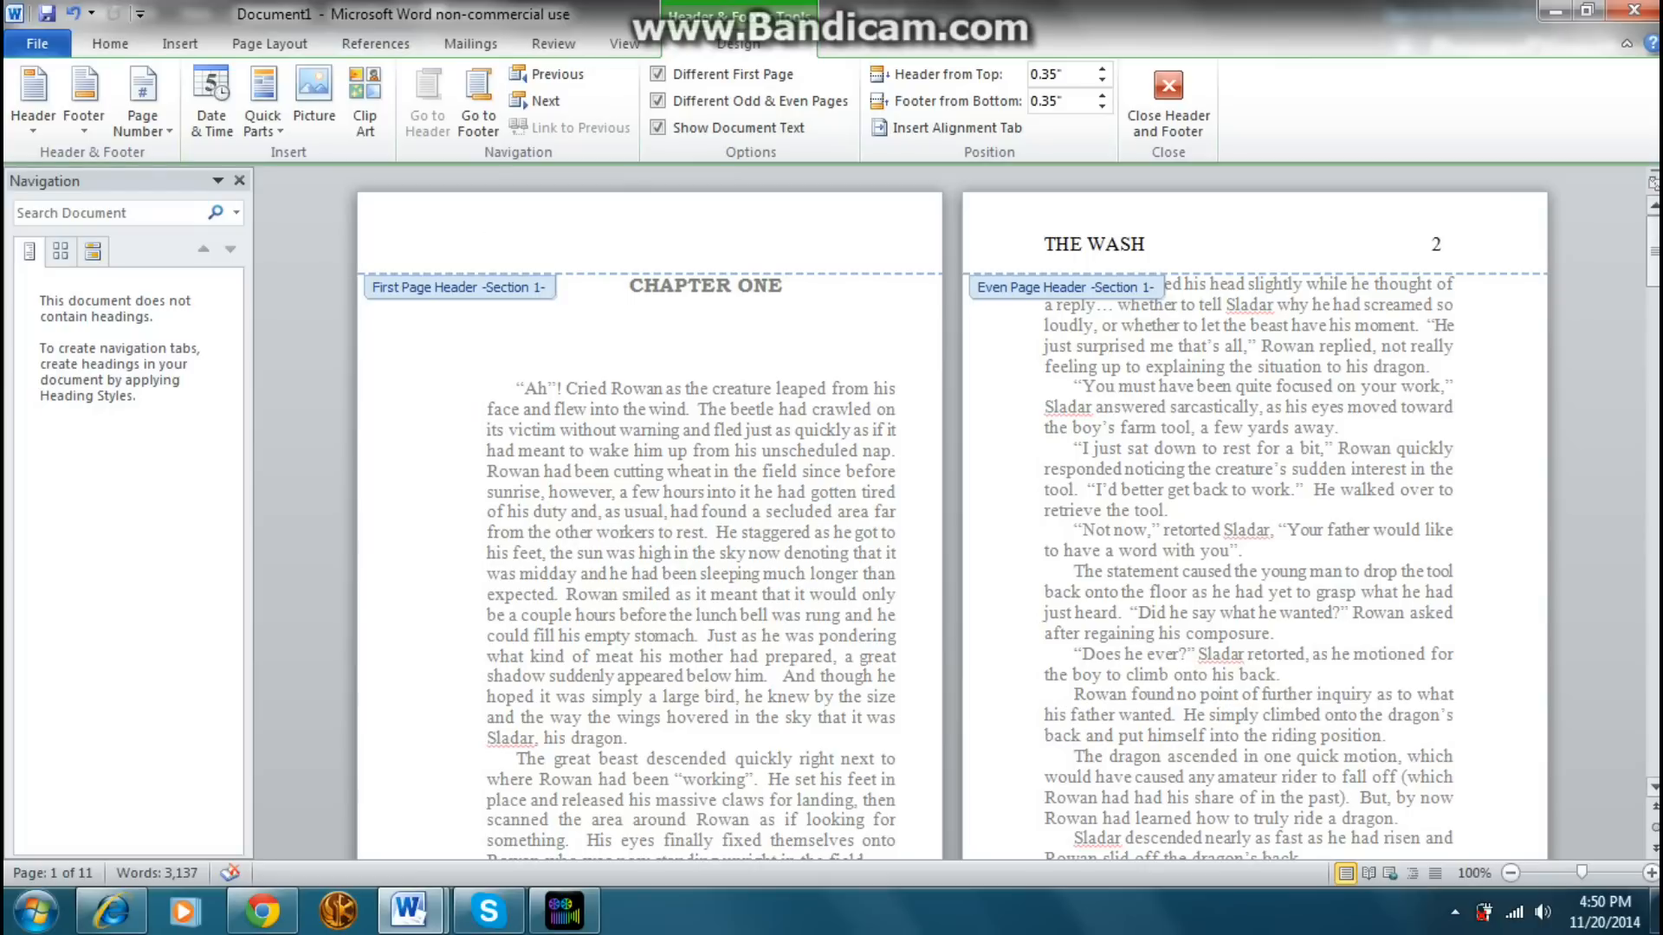
click(1165, 101)
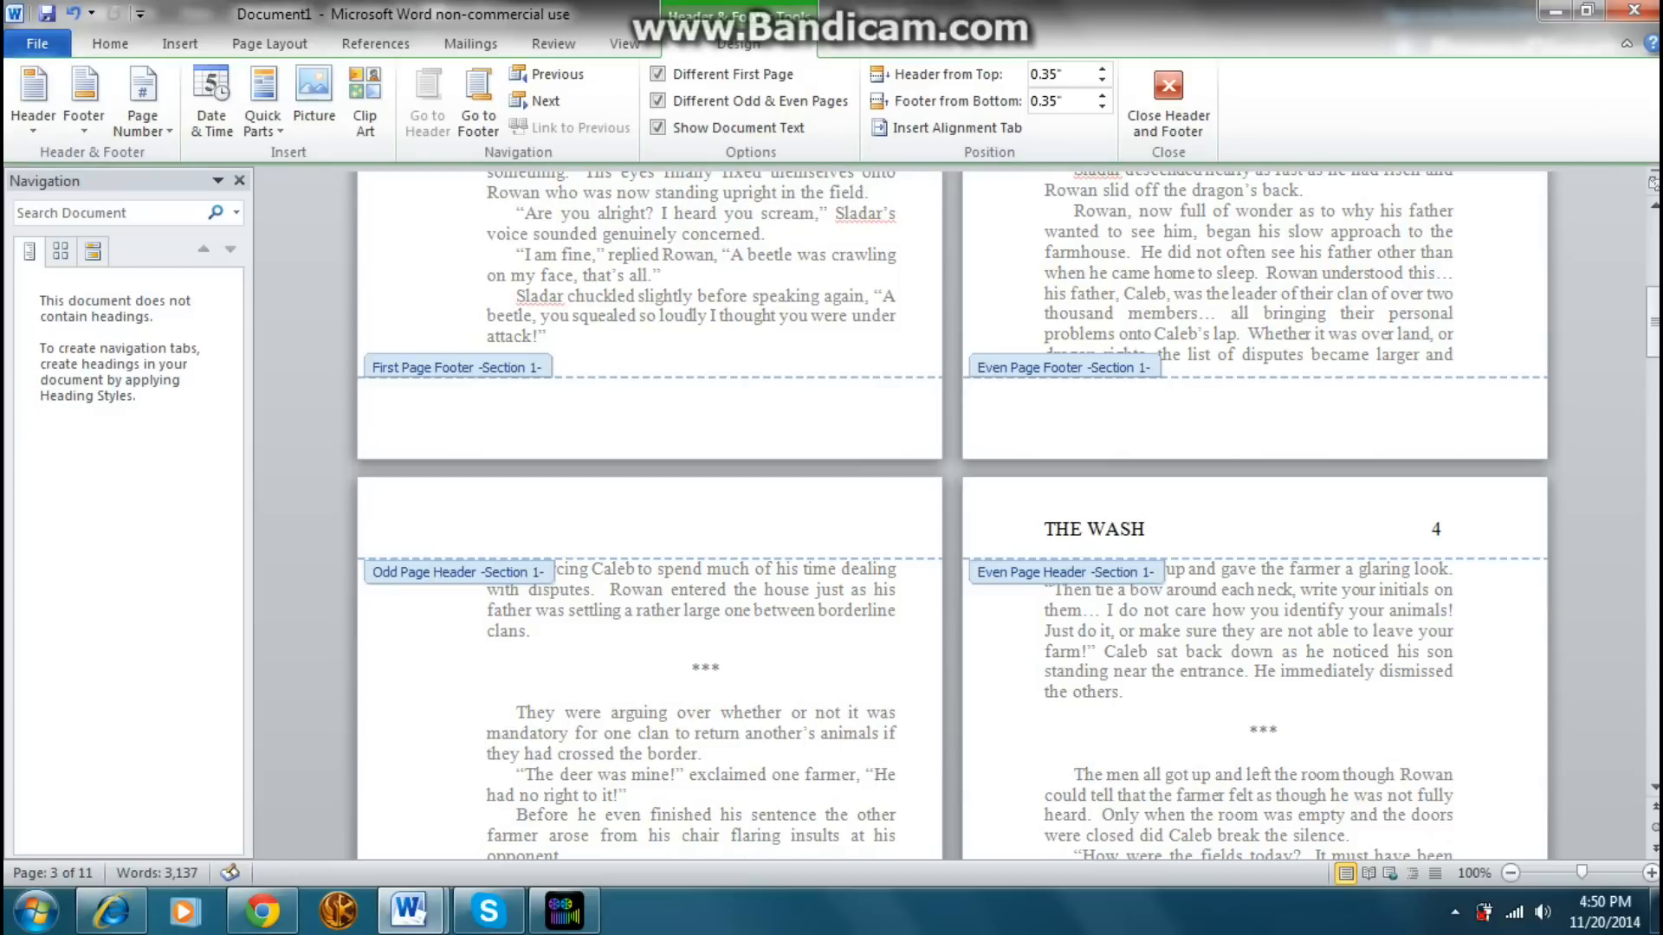
click(487, 530)
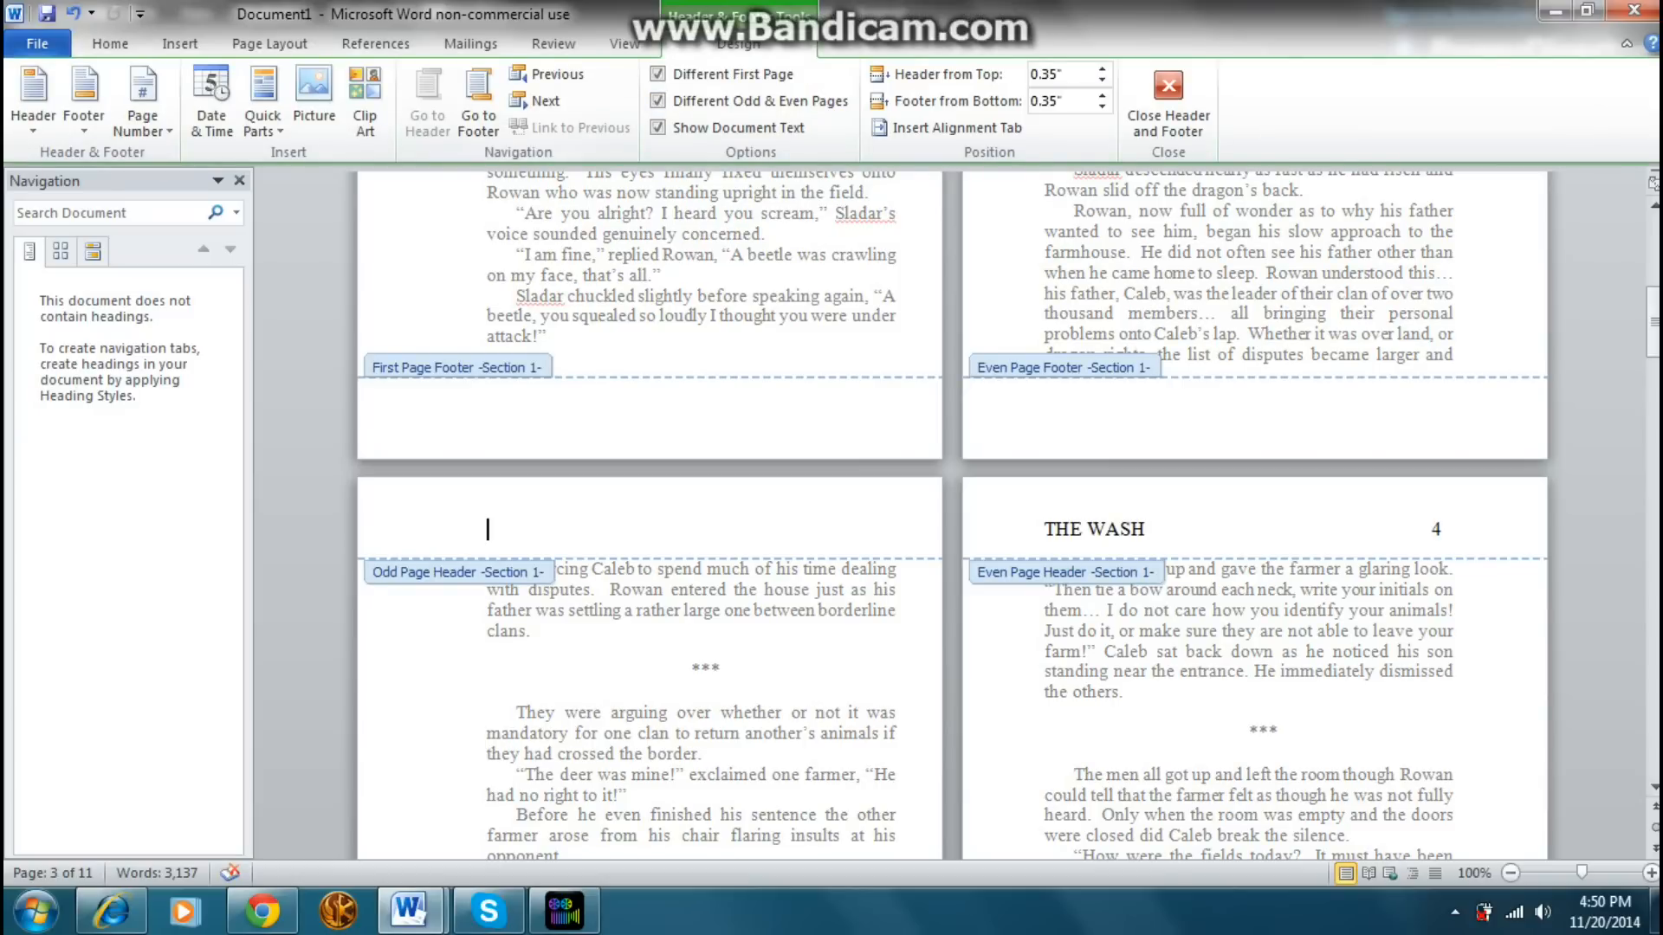
click(563, 909)
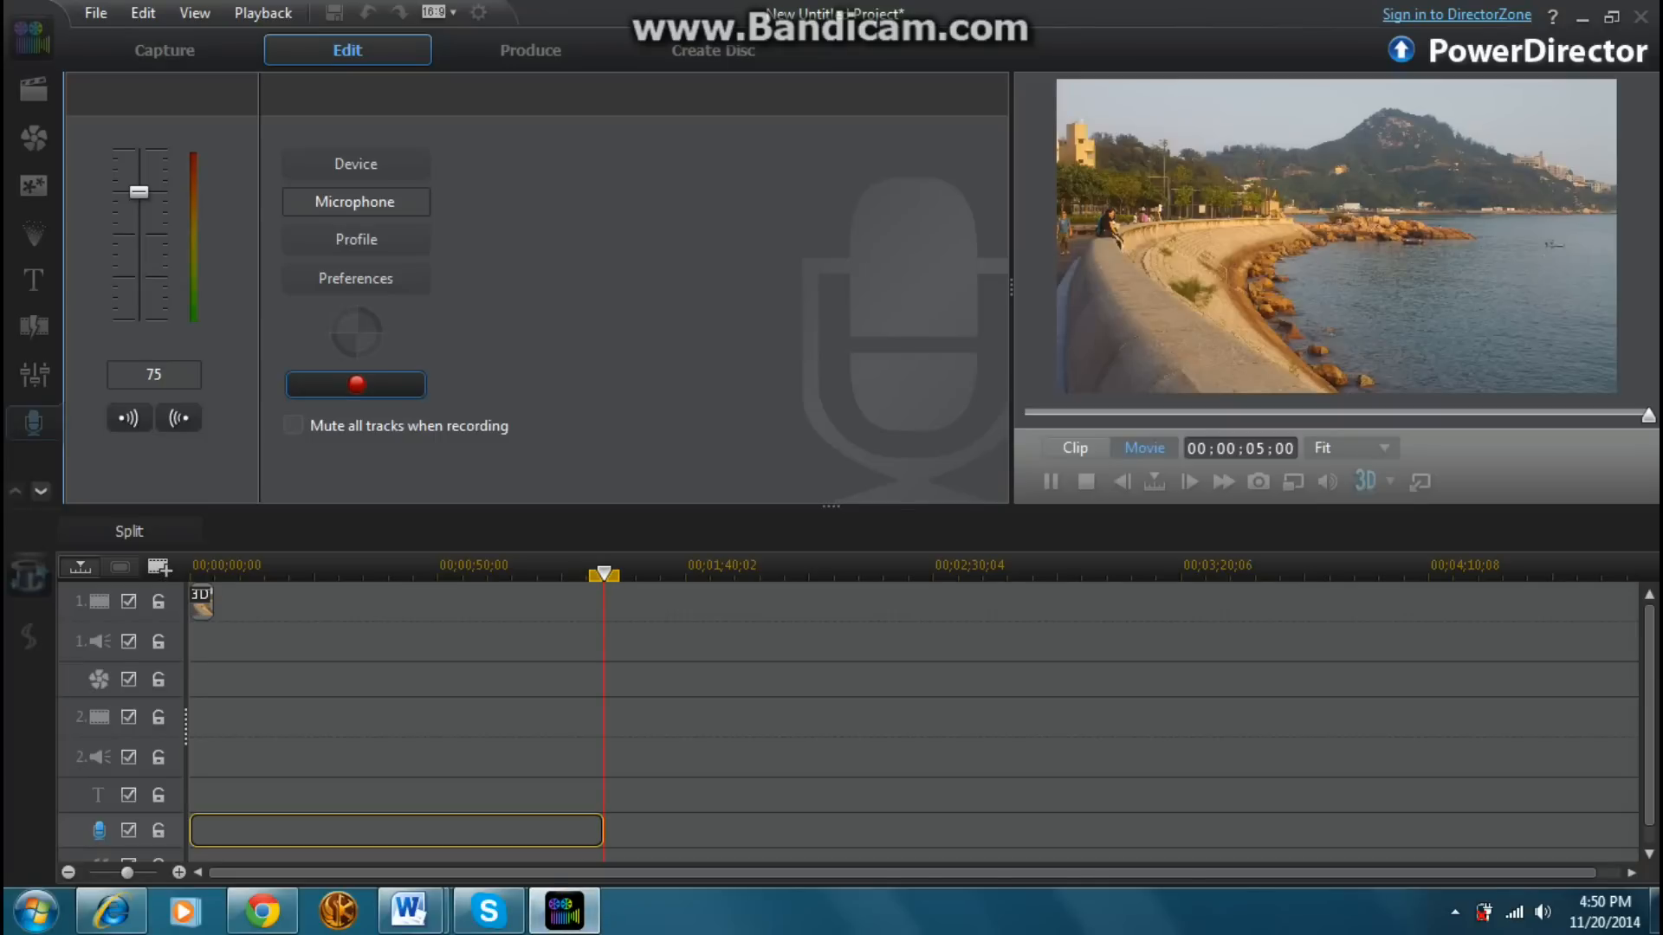
click(357, 385)
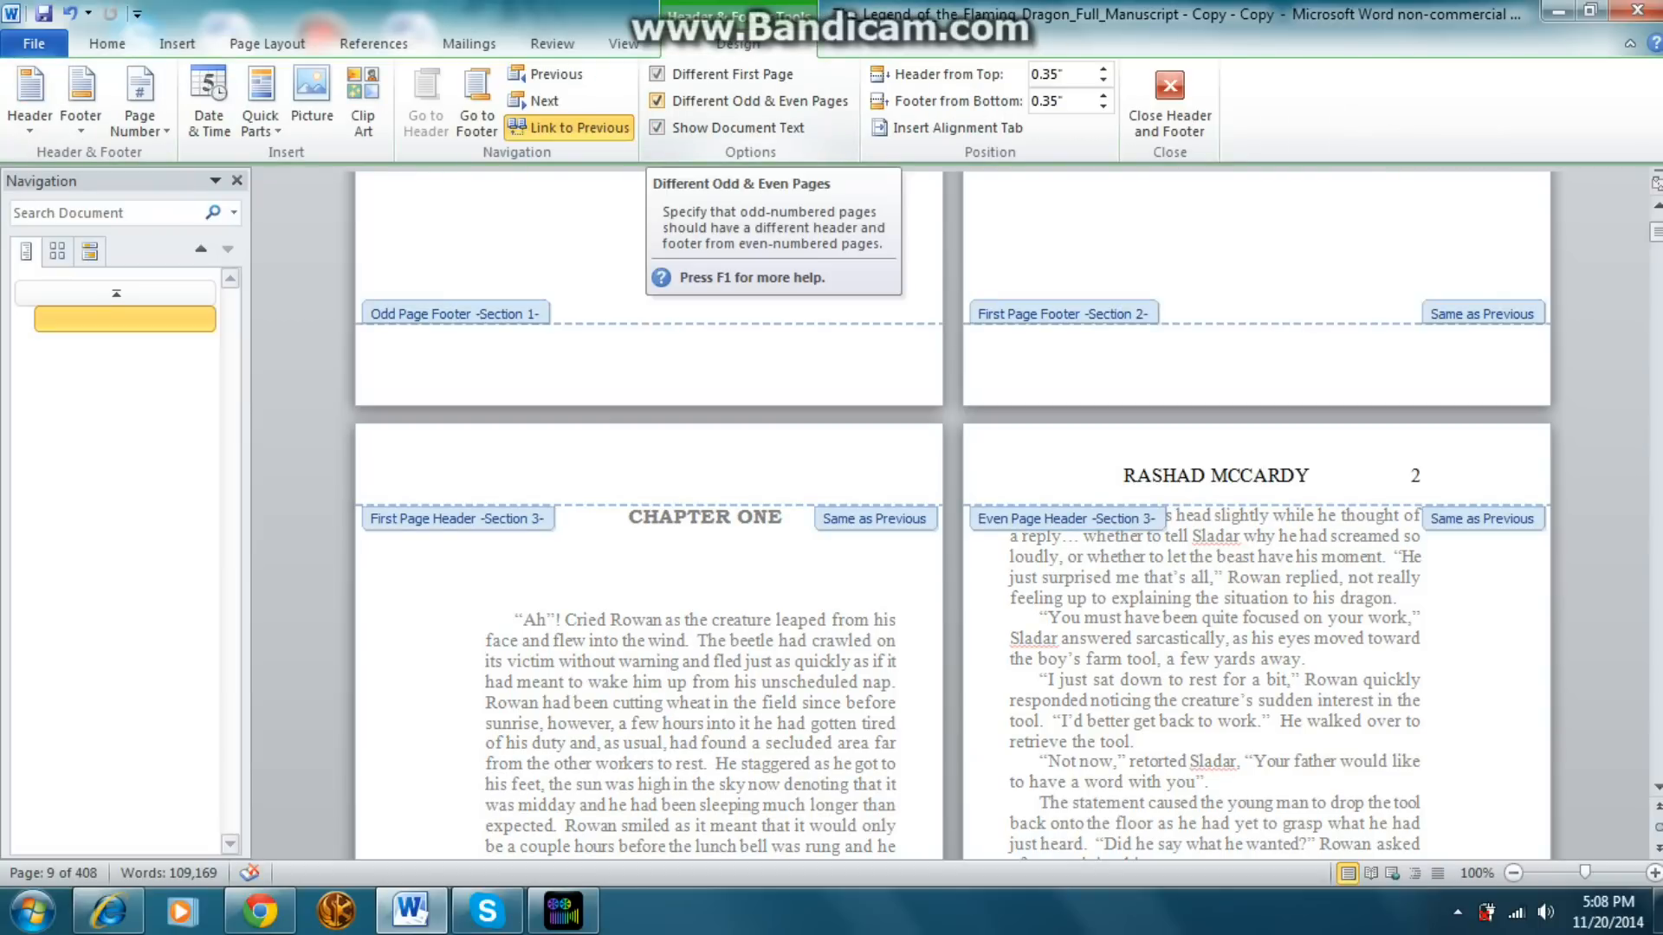
Step: Leave header editing and scroll to the Chapter Two page that still shows a header
click(485, 474)
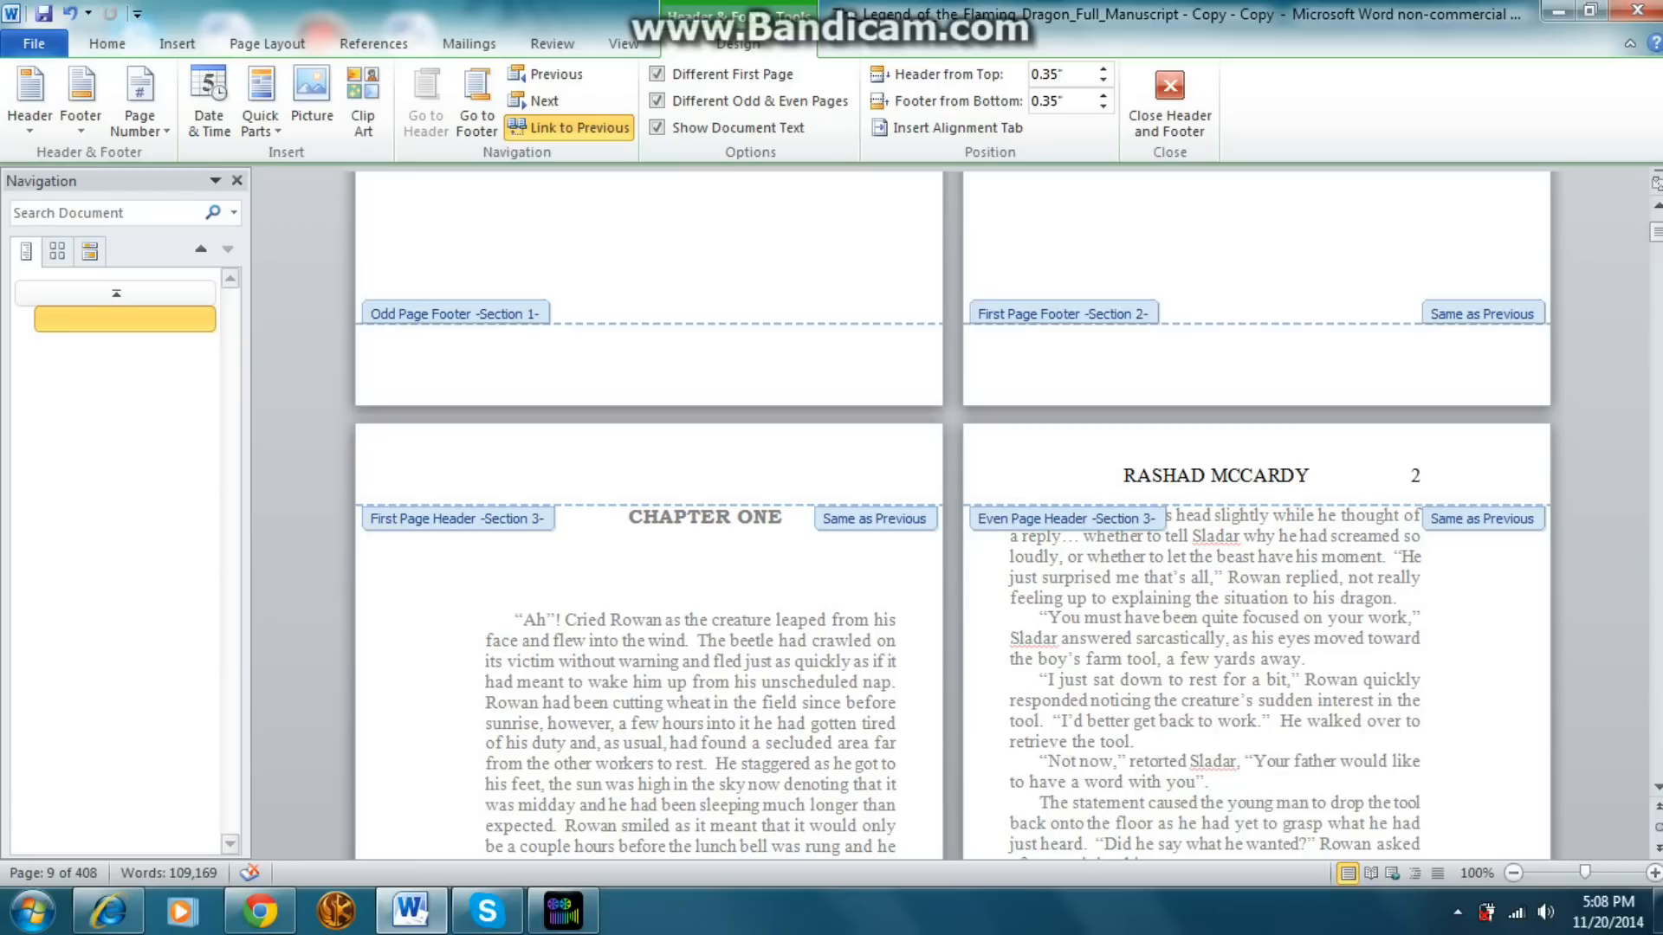
click(485, 475)
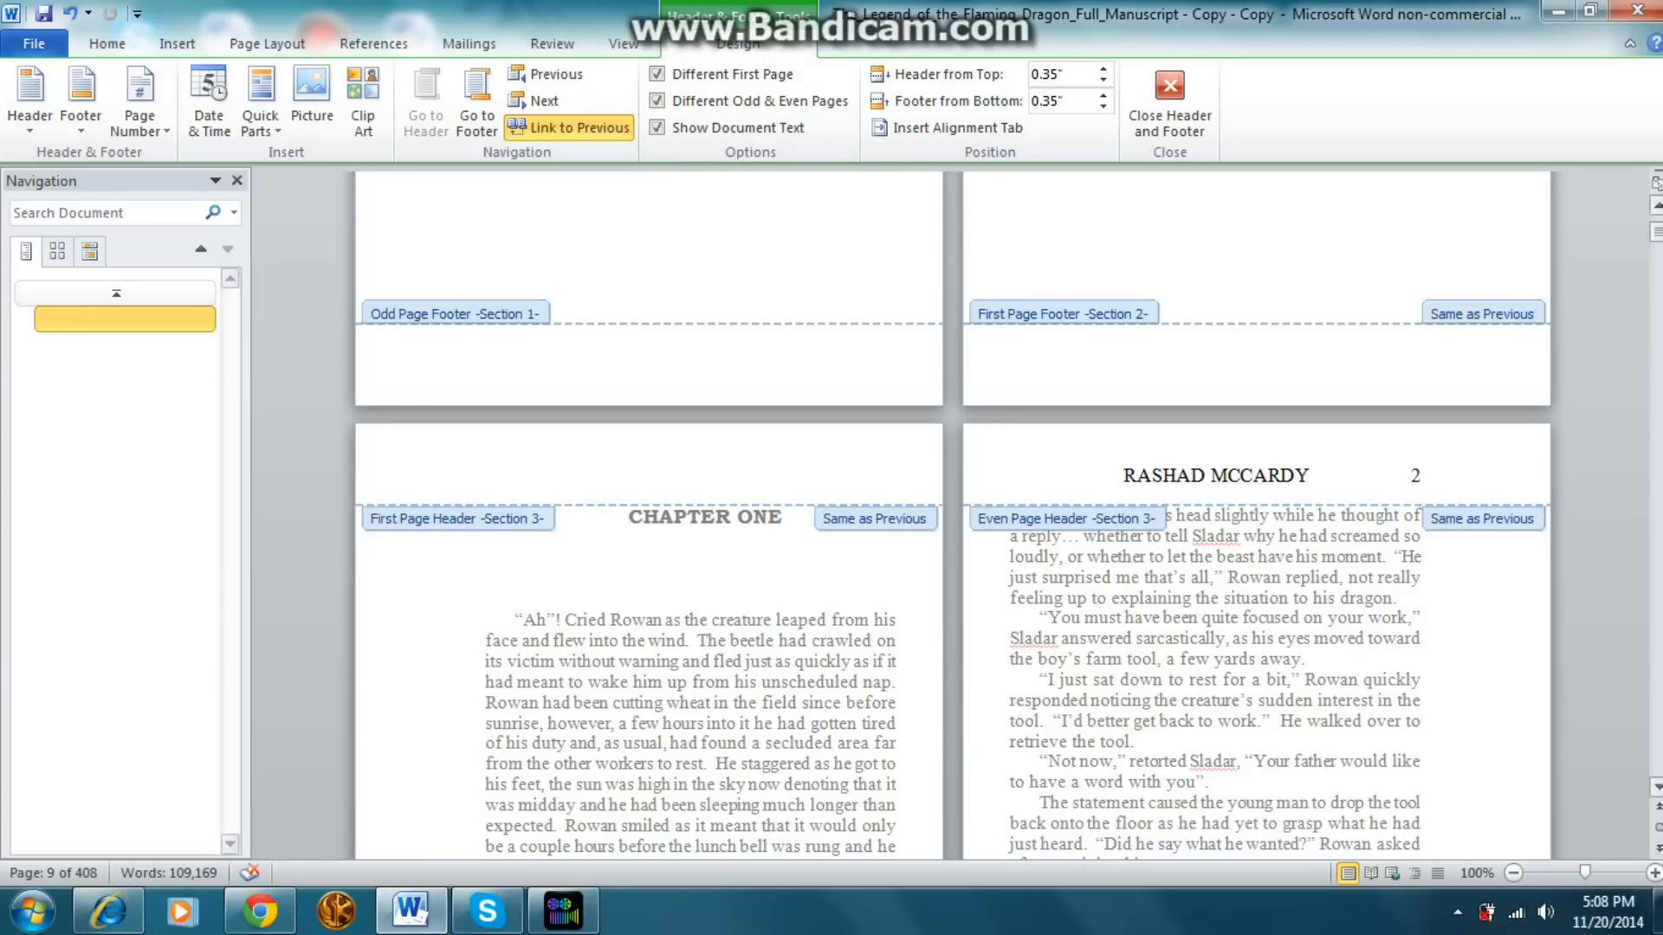
scroll(down, 3)
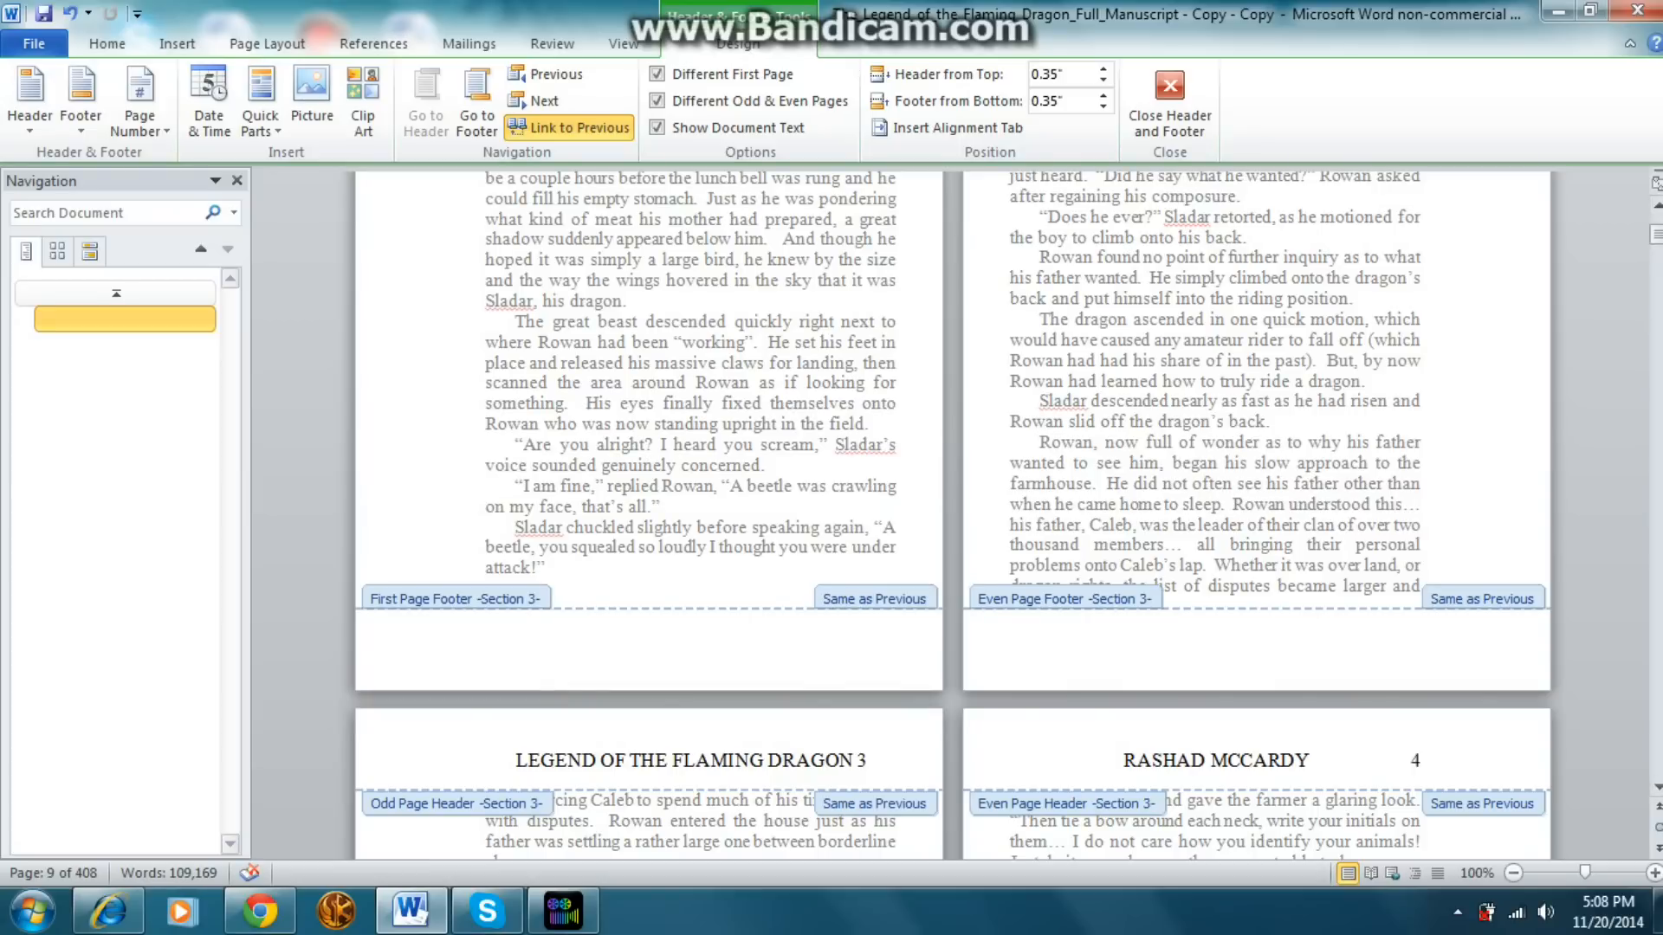
scroll(down, 3)
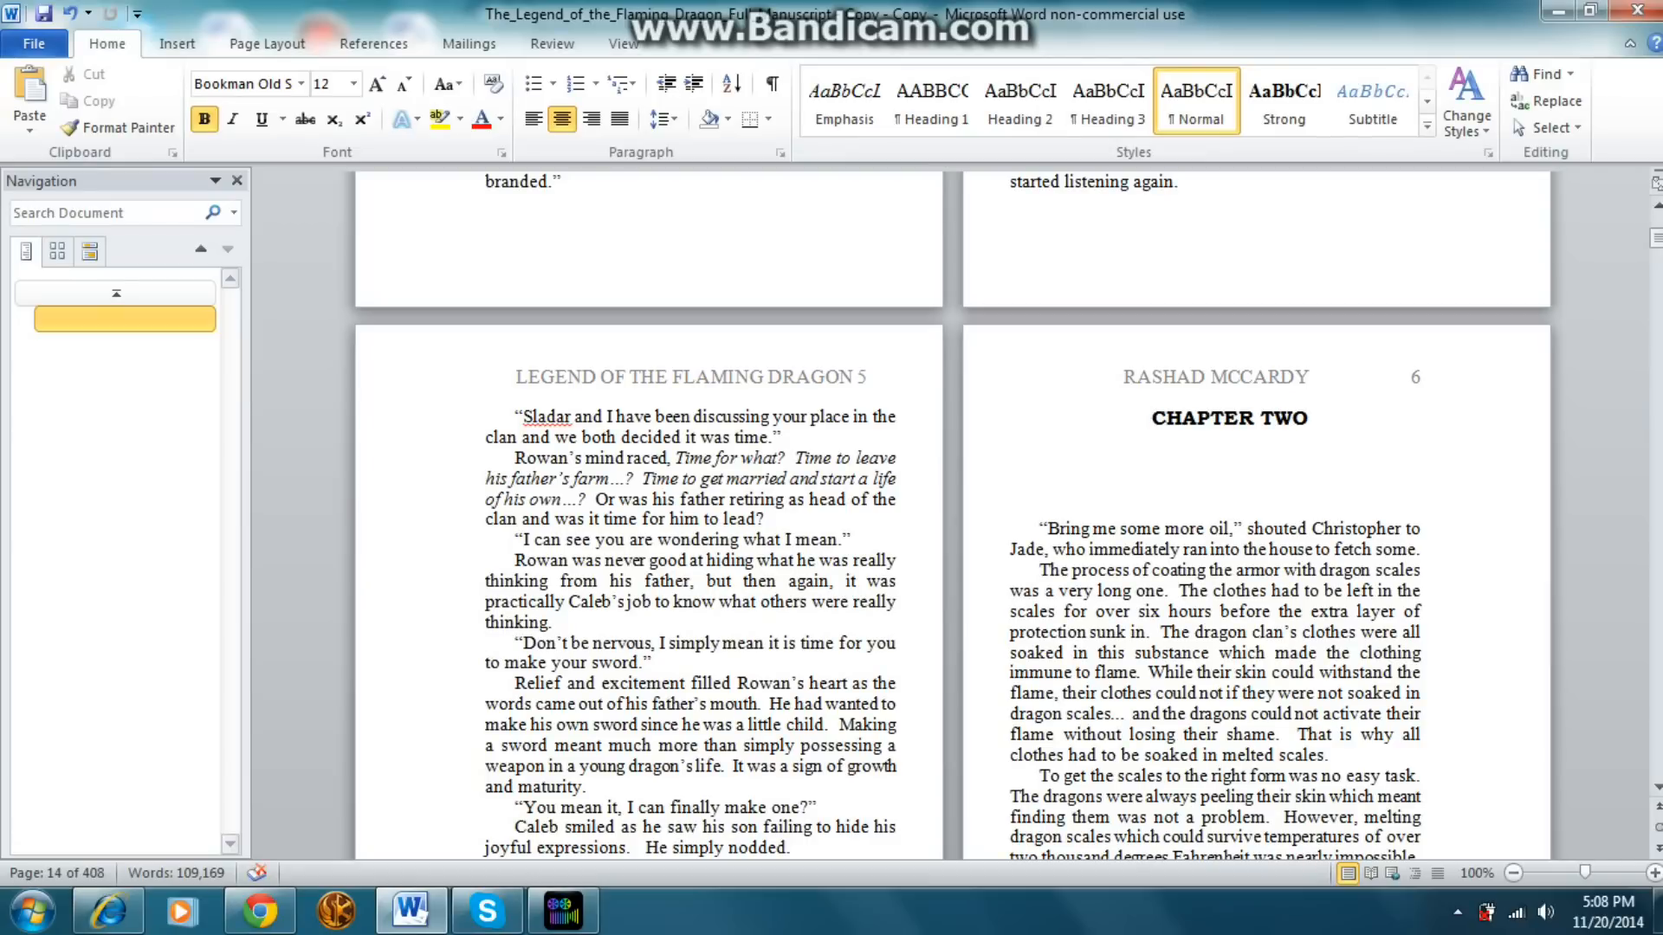
Step: Insert a section break before CHAPTER TWO via Page Layout > Breaks, removing its opening header
click(266, 43)
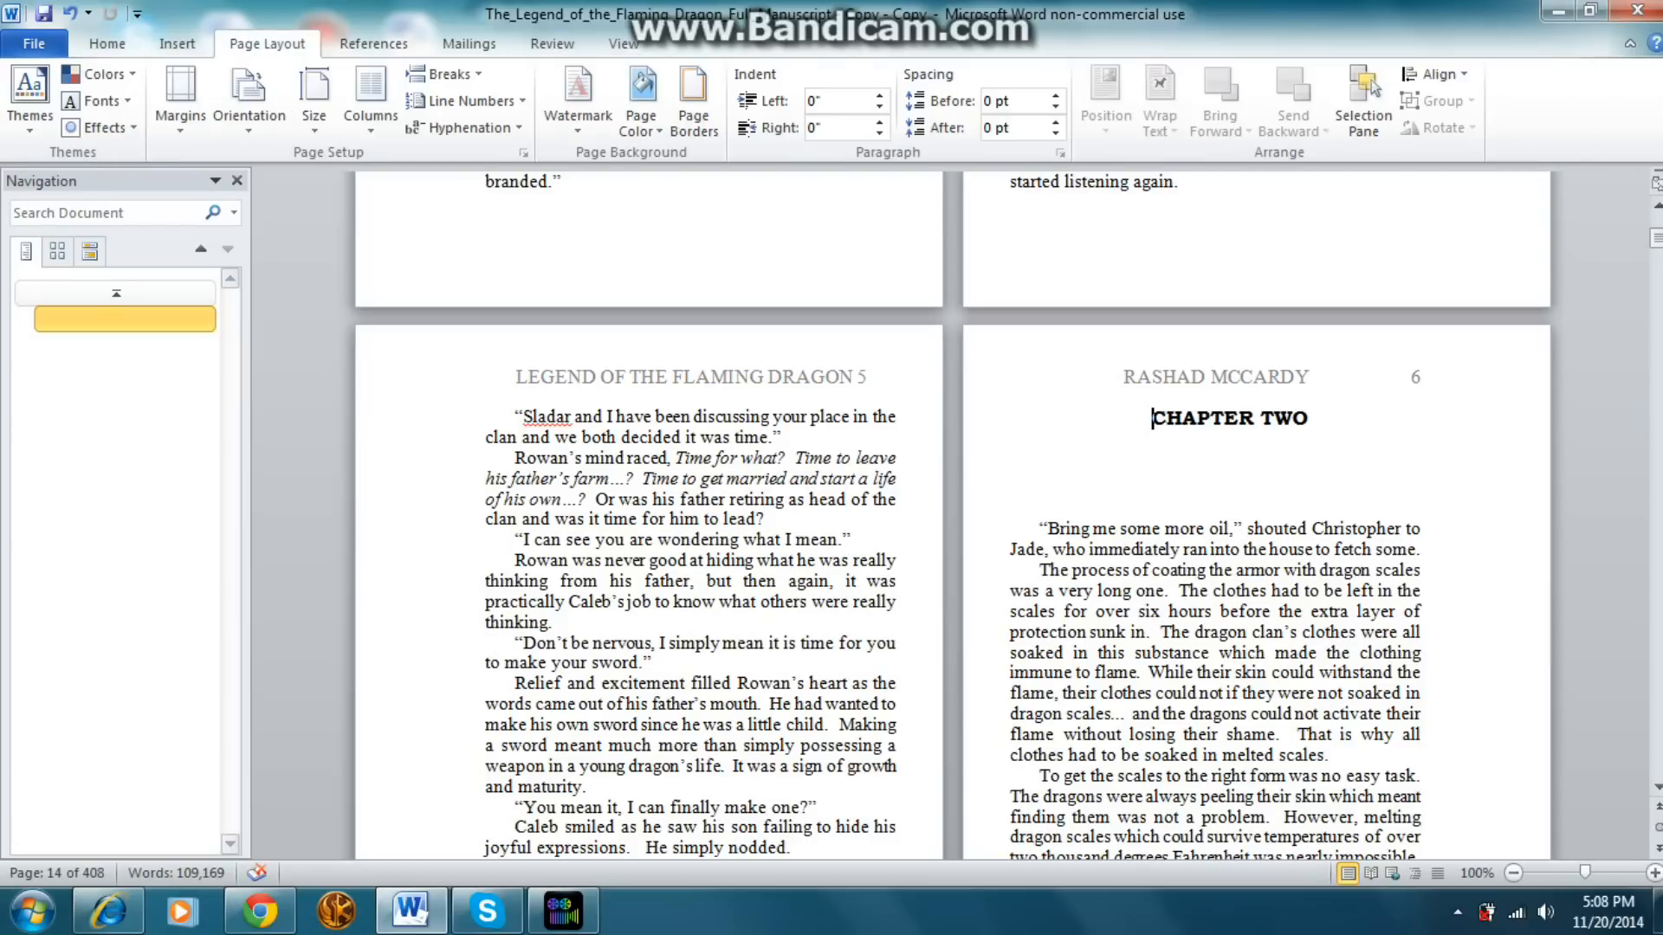
click(447, 73)
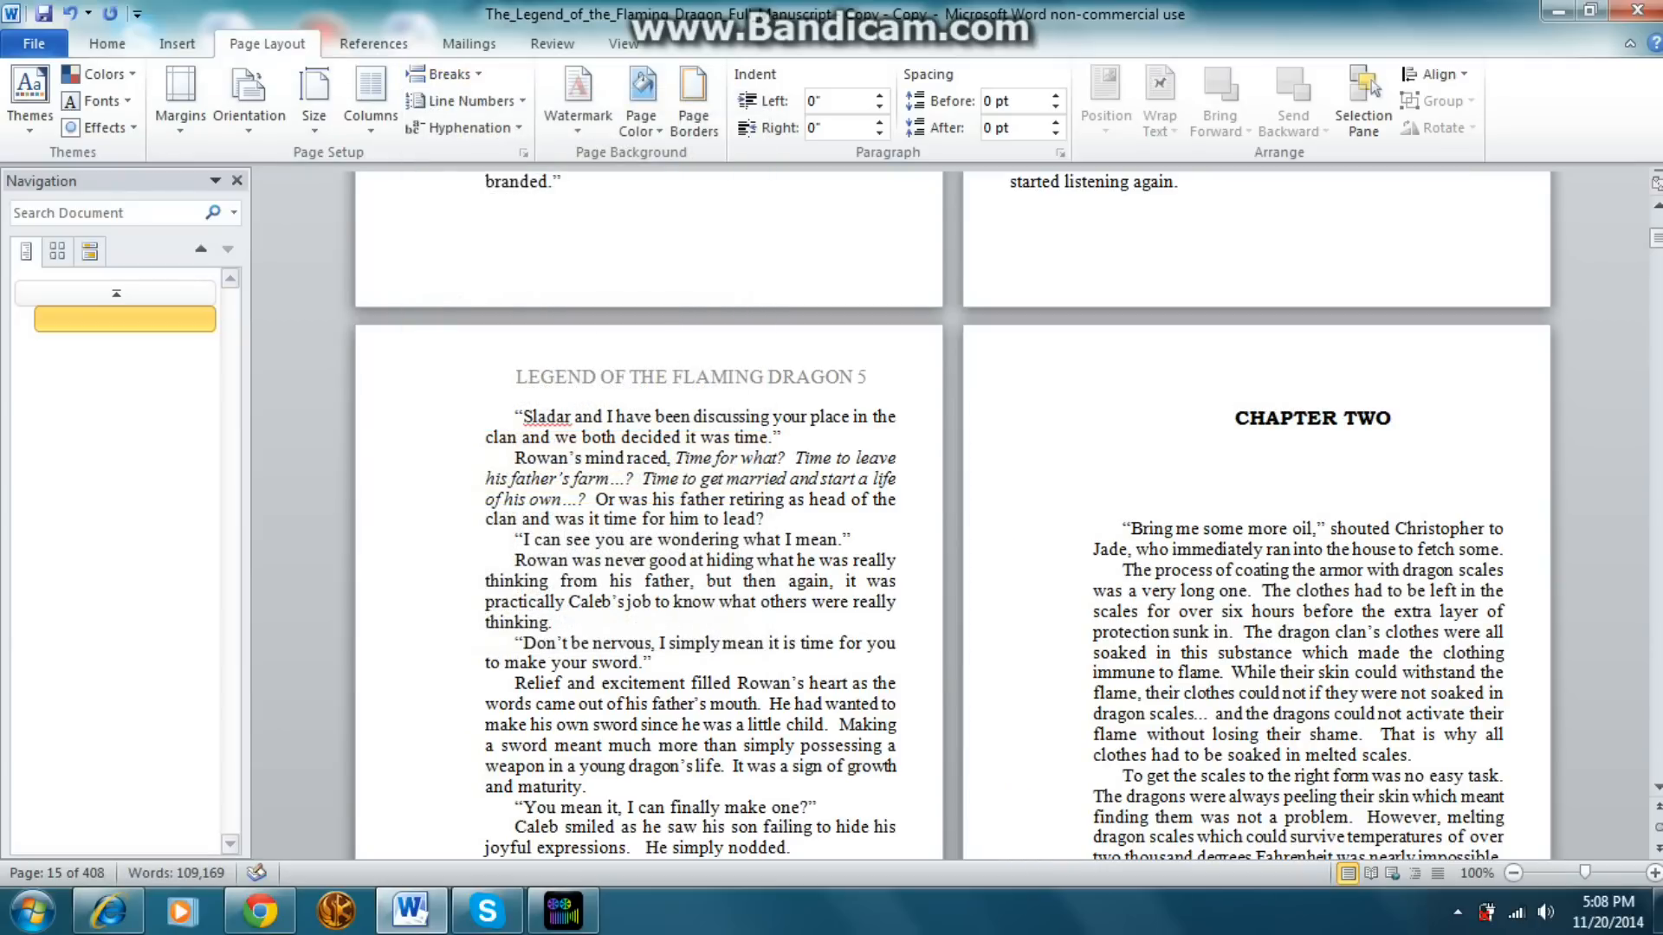
scroll(down, 3)
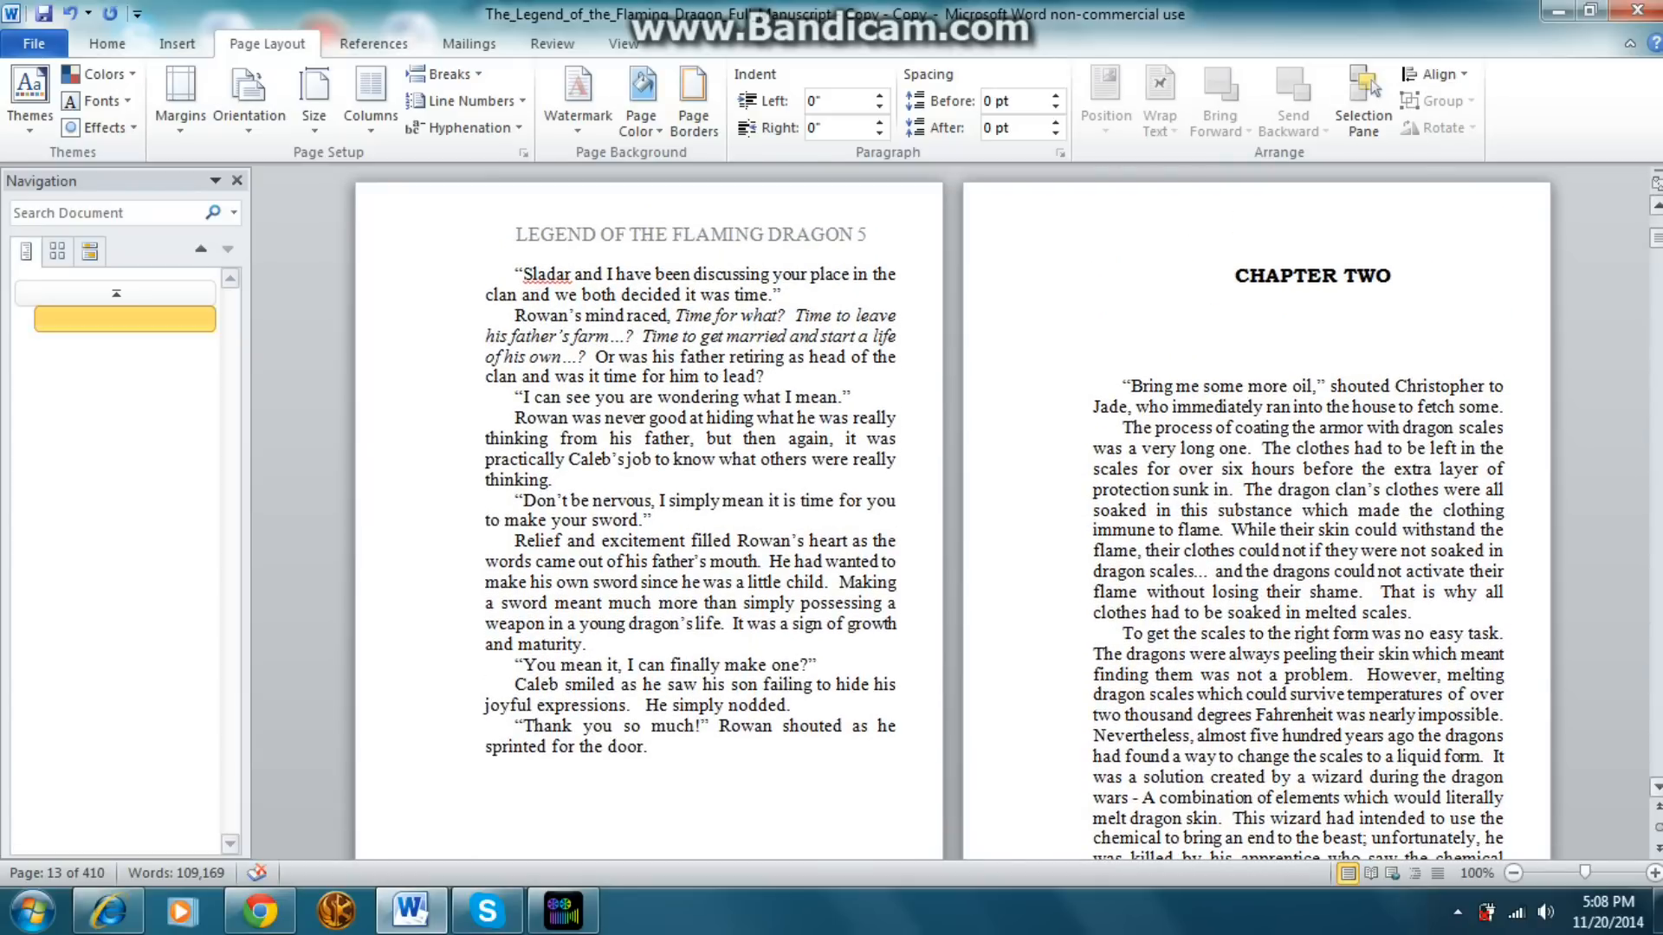
scroll(down, 3)
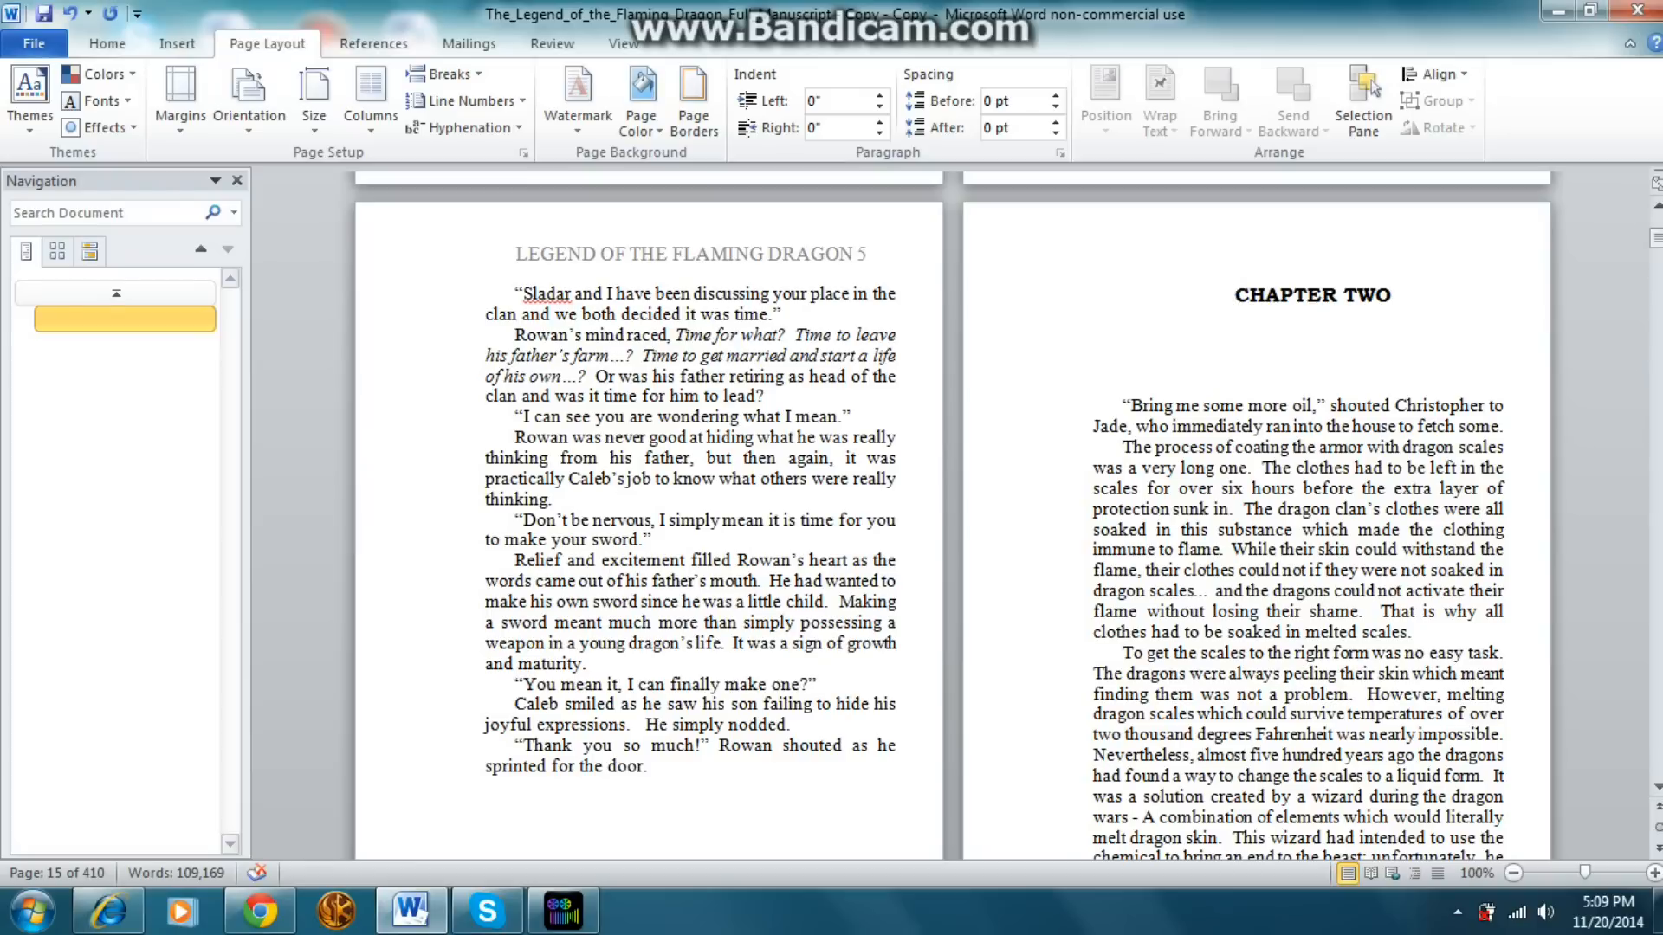
Step: Set the Chapter Two section's page numbering to Start at 5 in Format Page Numbers
click(1237, 294)
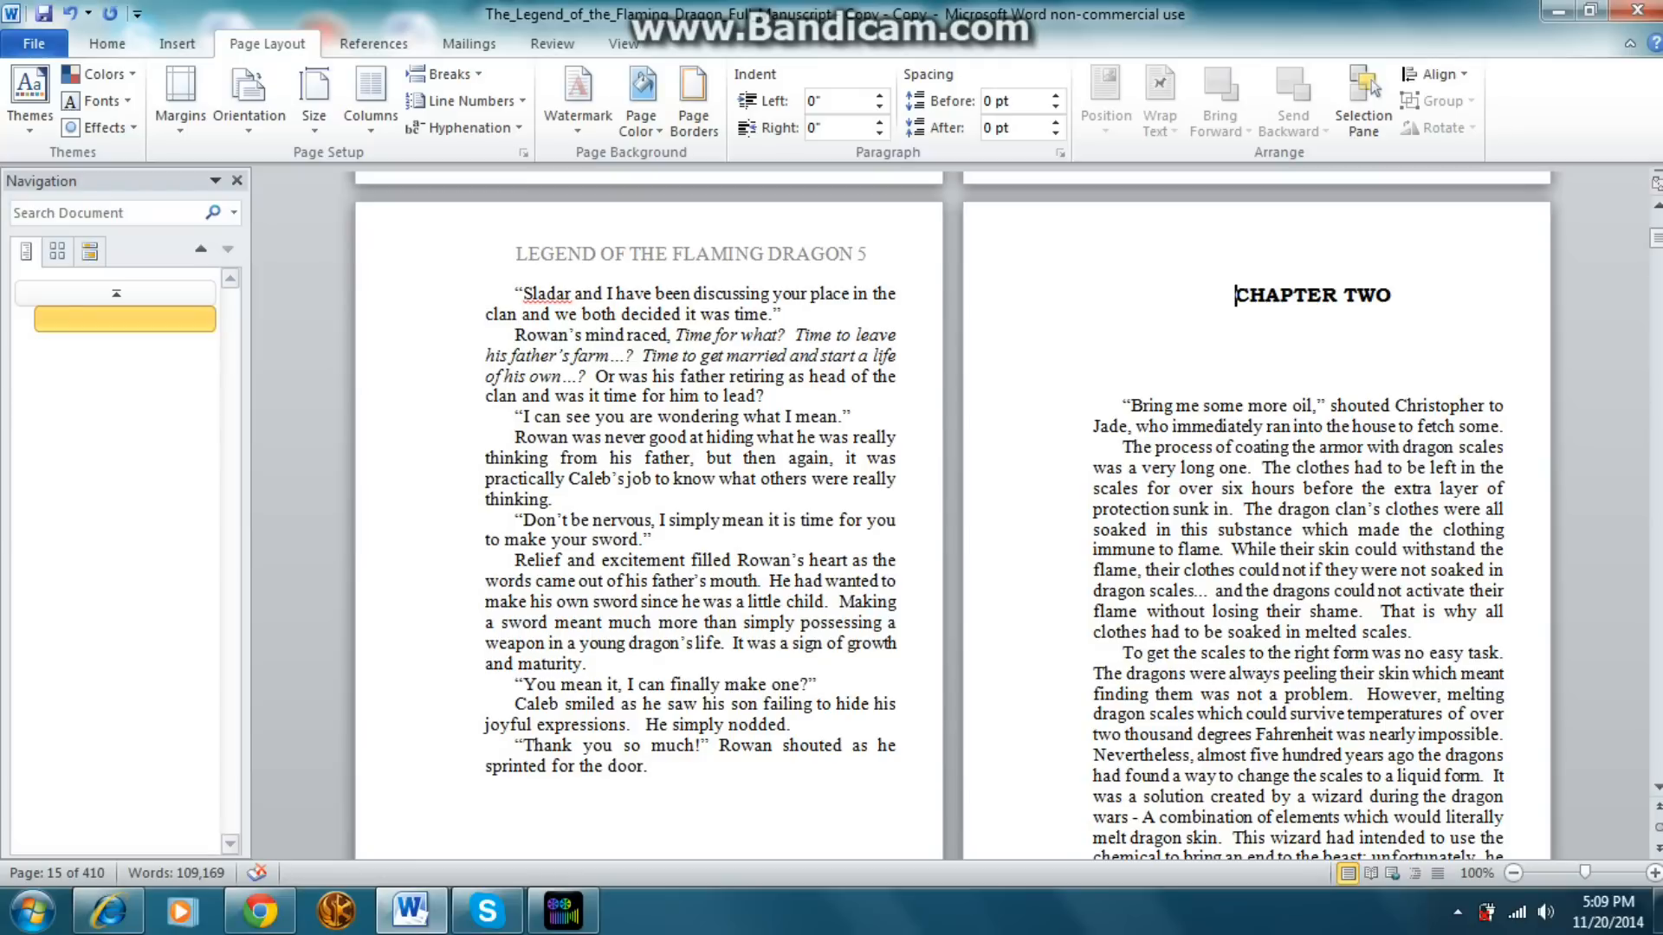
click(177, 43)
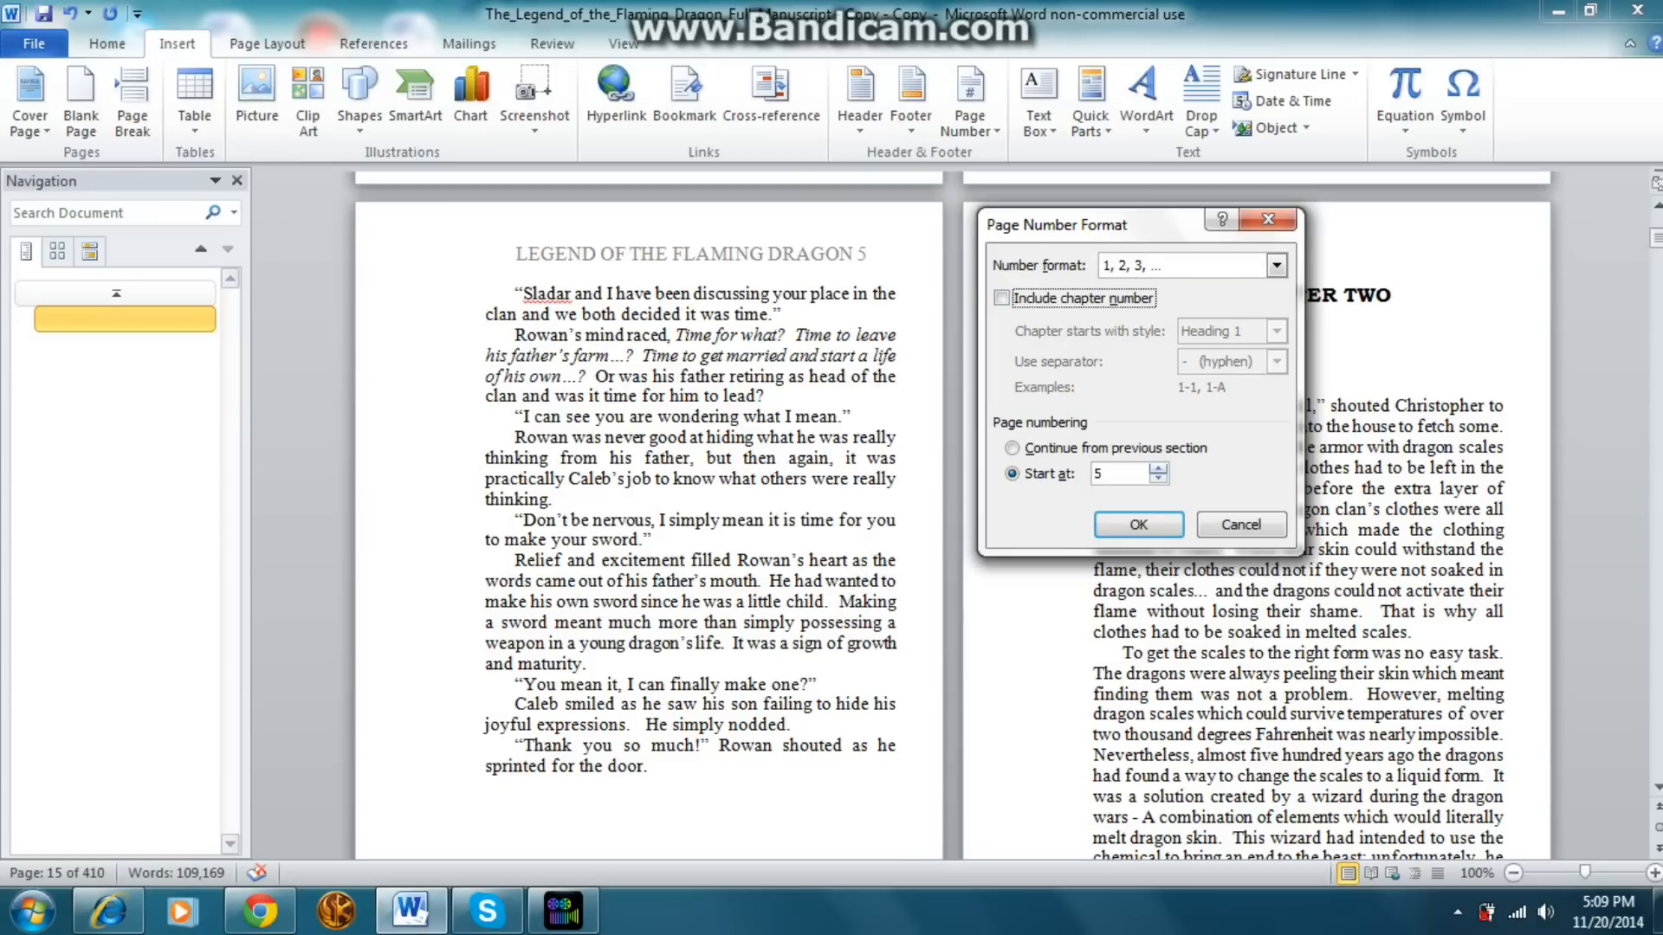
click(1013, 447)
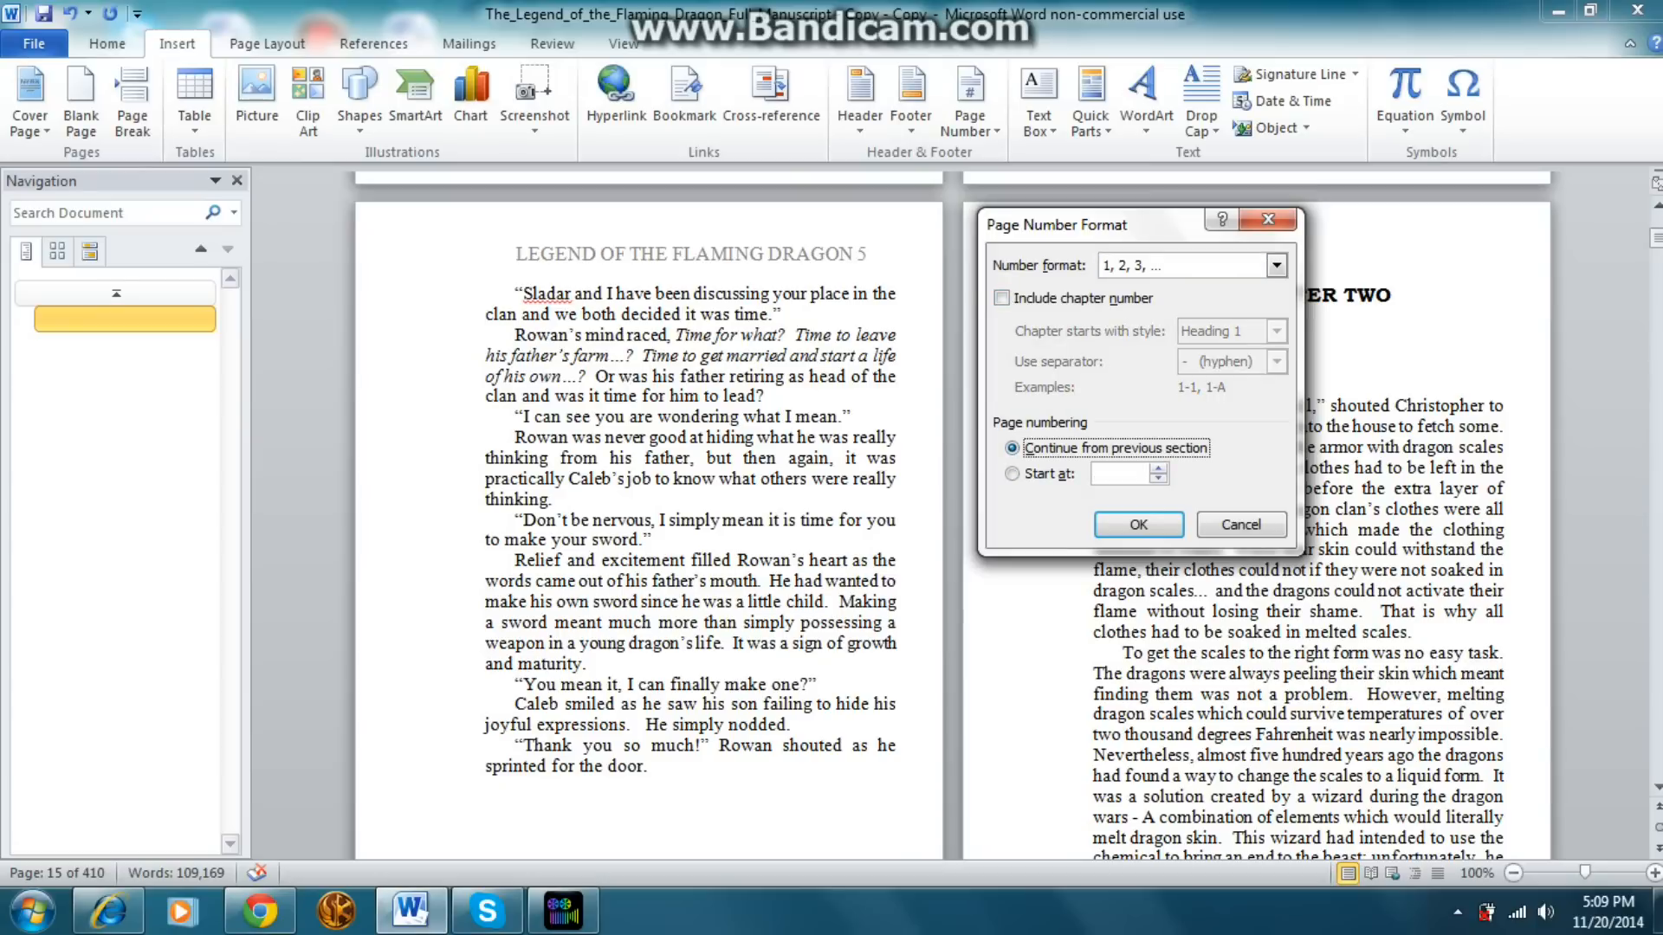
click(1014, 473)
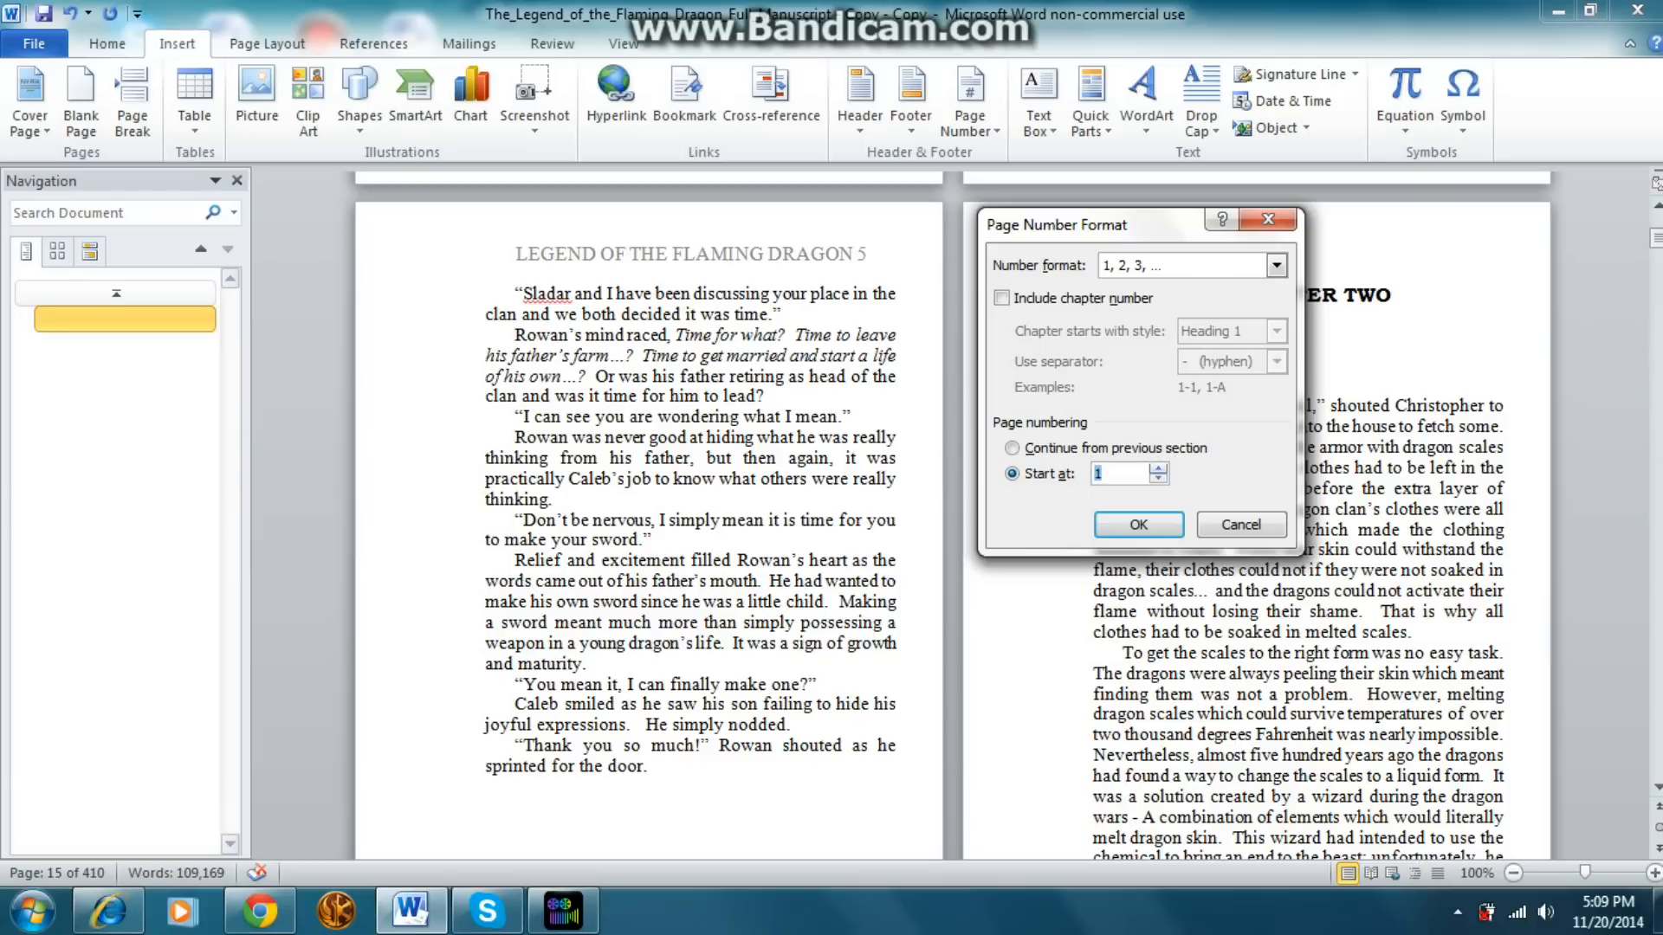
text(5)
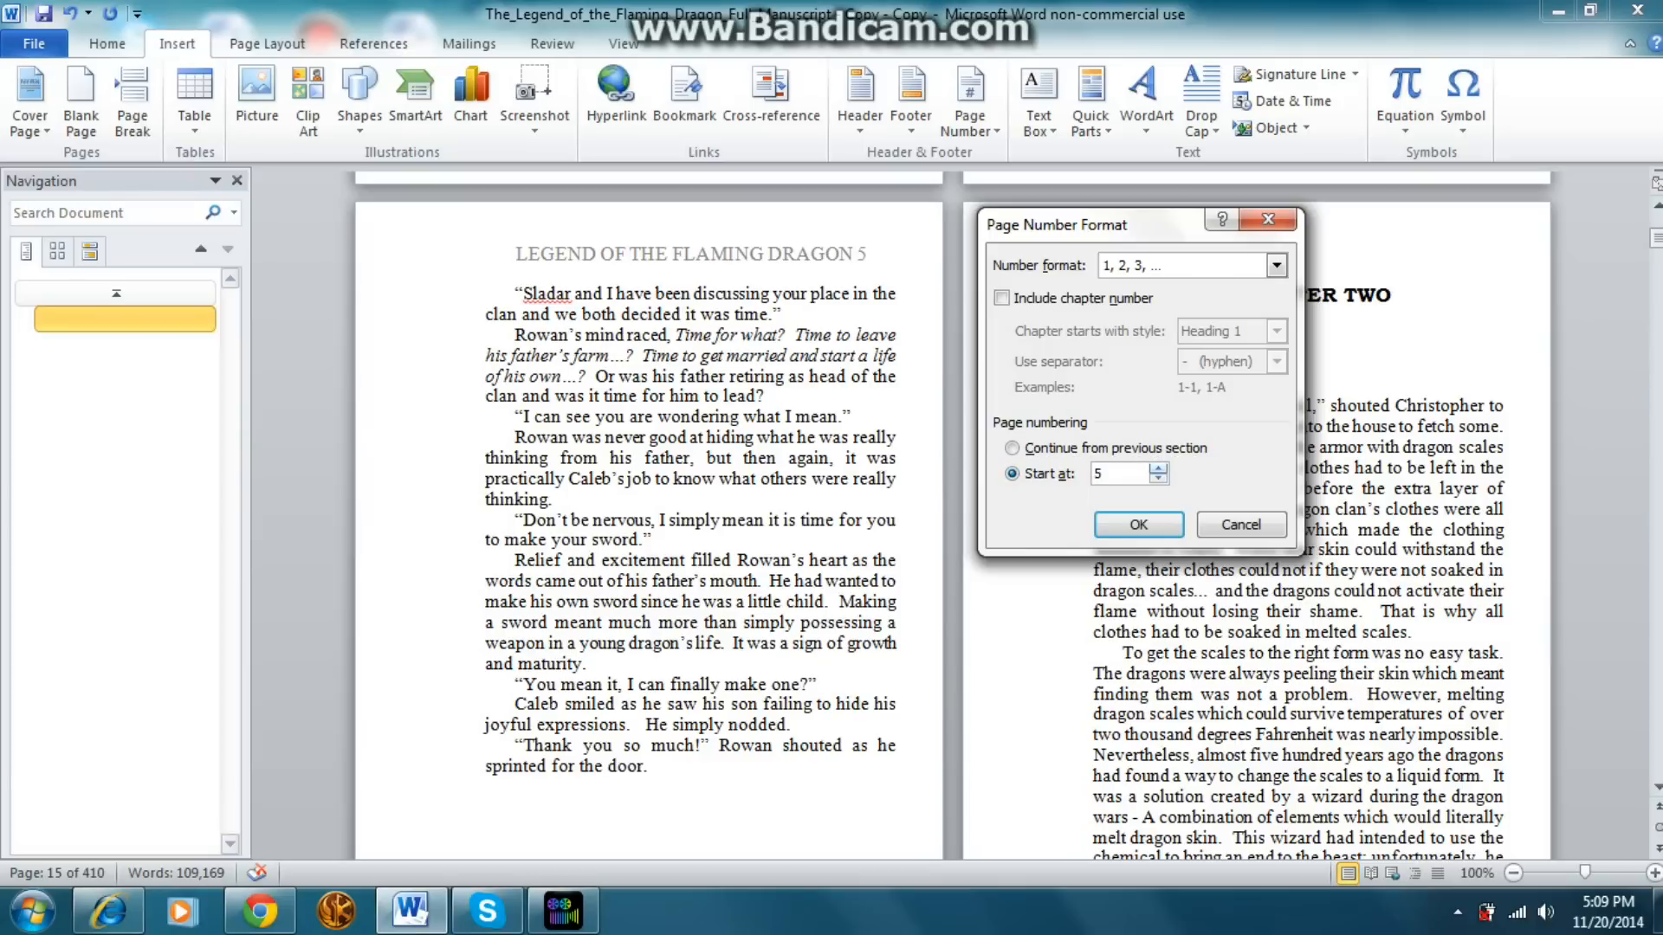
click(1159, 470)
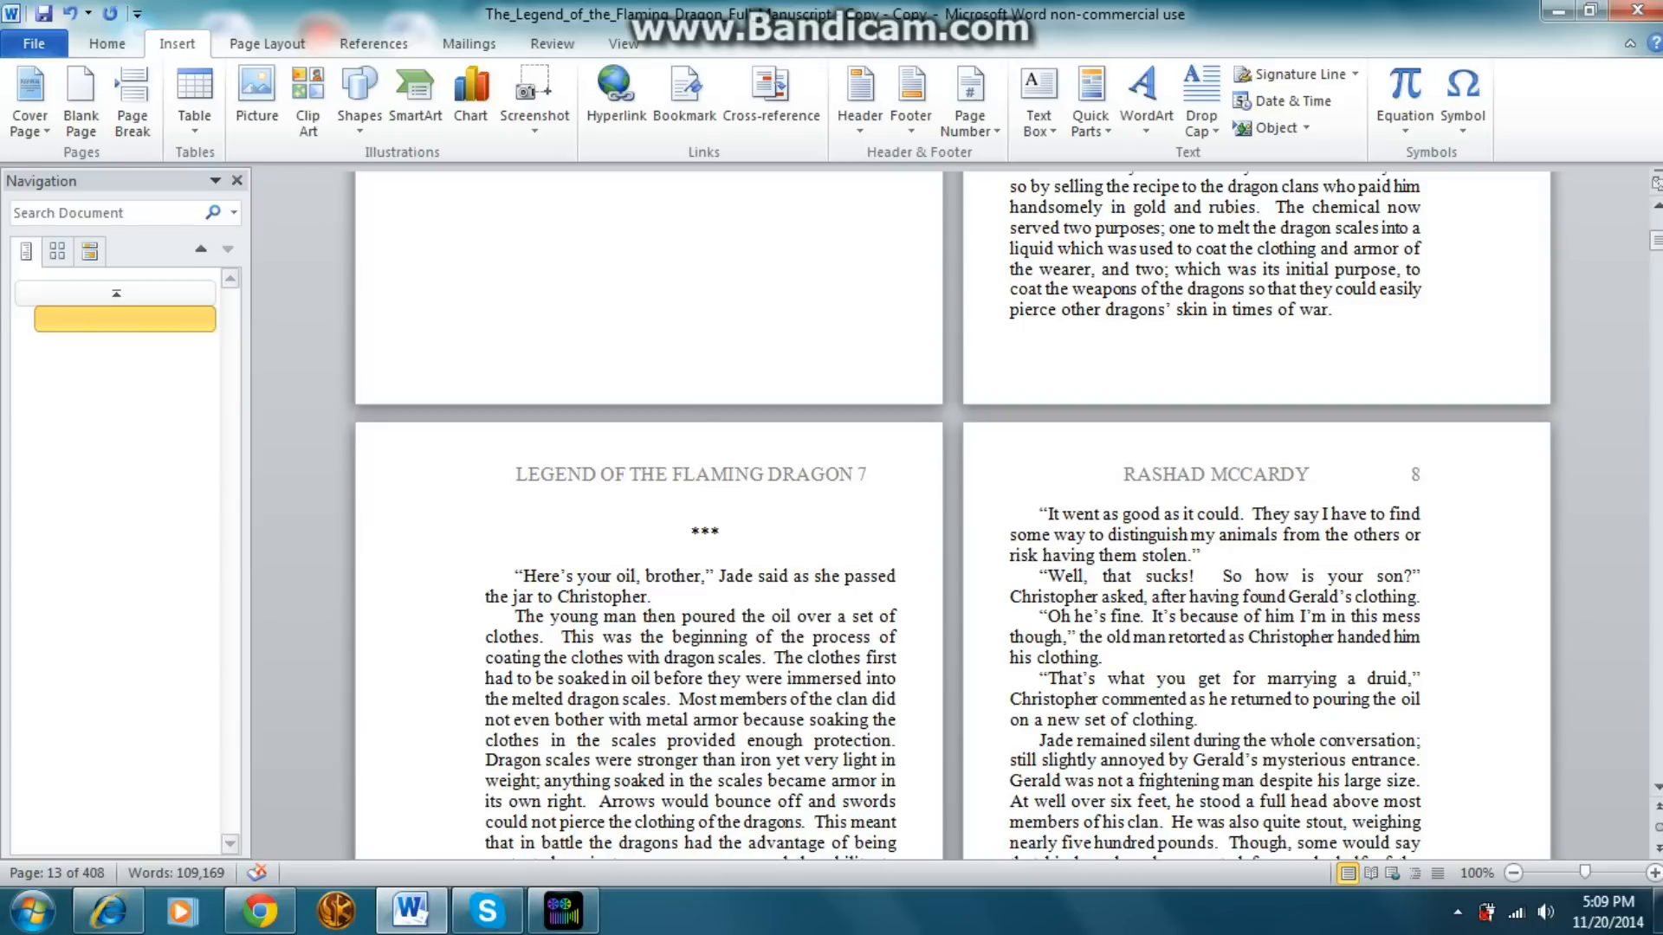
Step: Scroll to the CHAPTER THREE page and enter its header area for editing
scroll(down, 3)
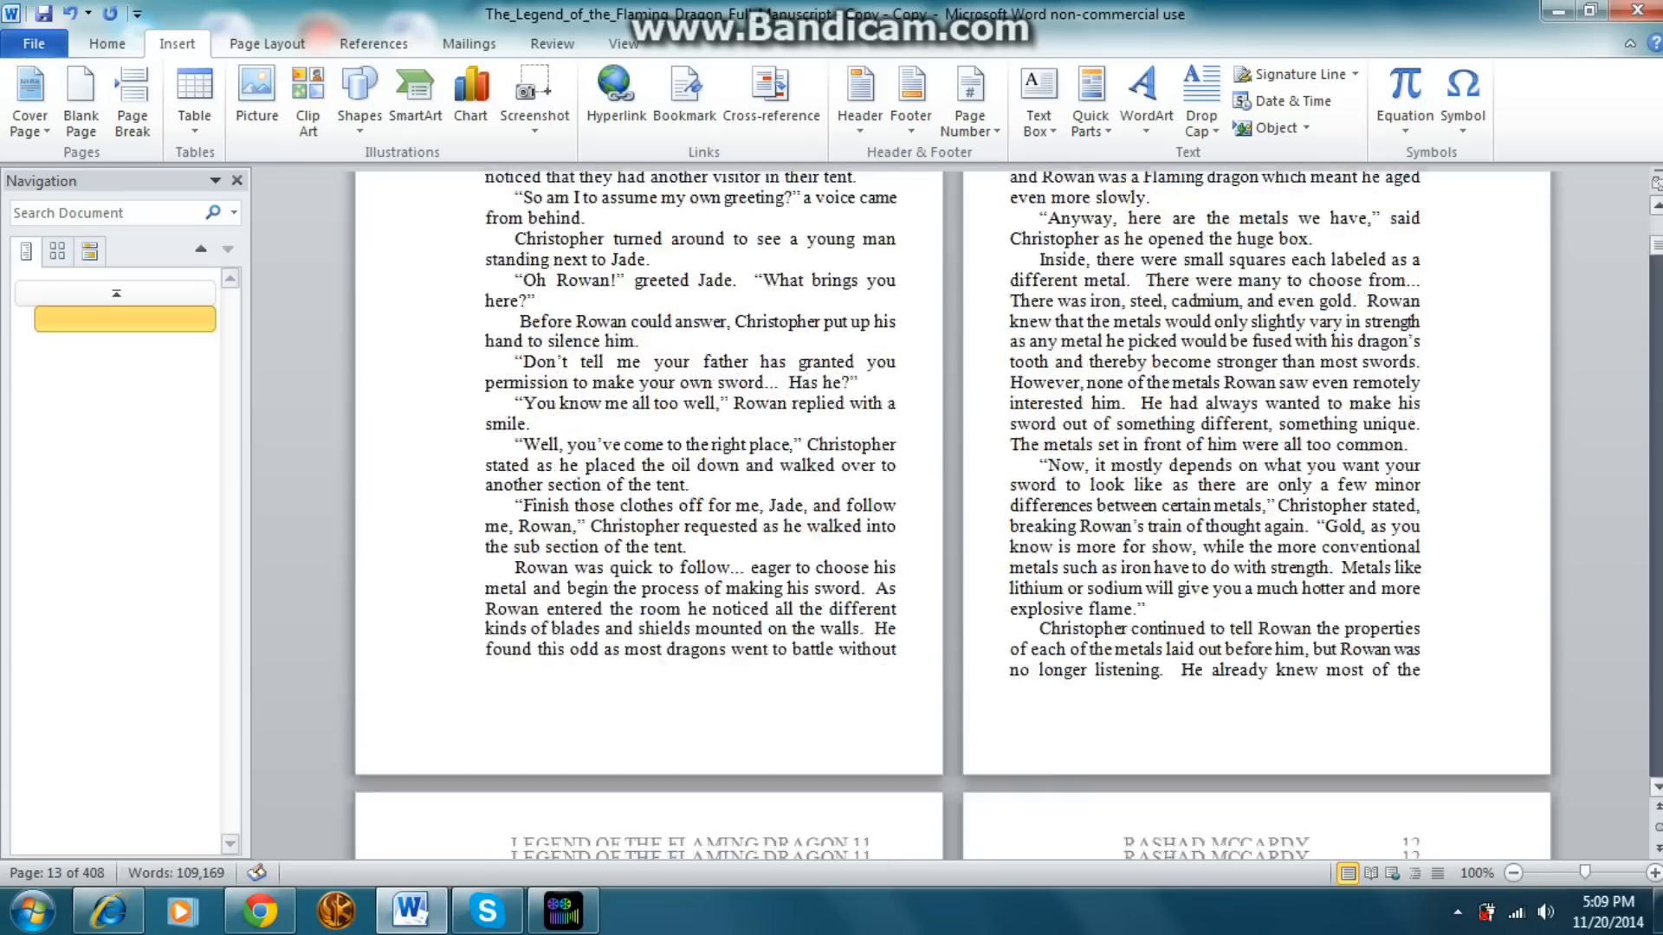
scroll(down, 3)
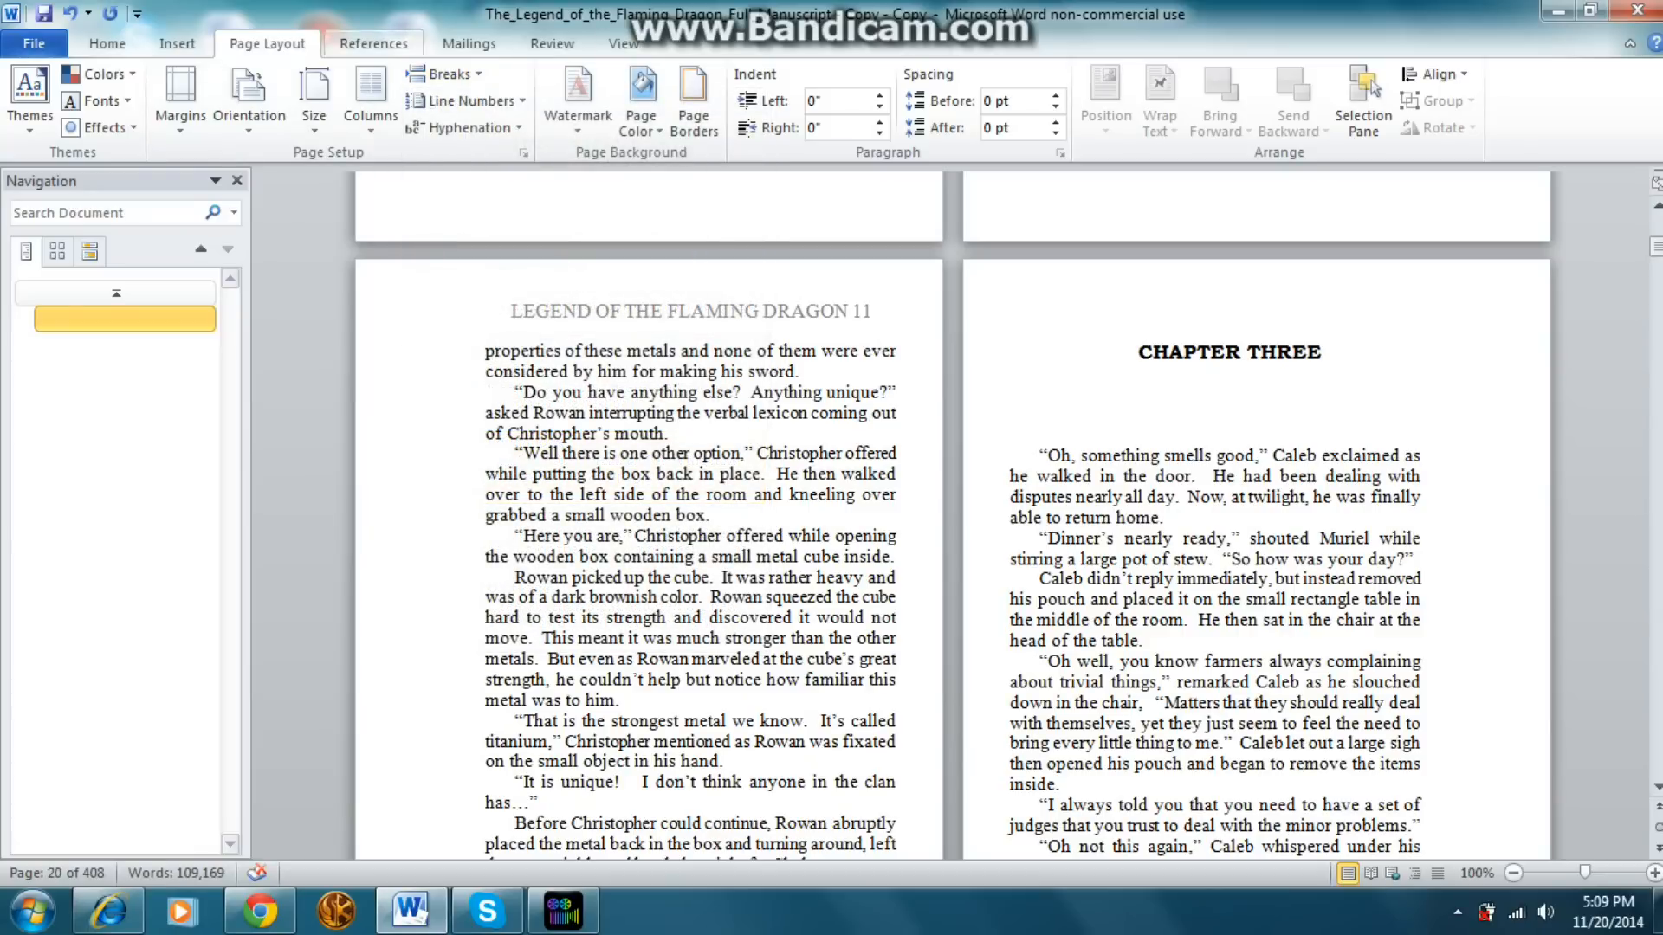
double_click(1228, 308)
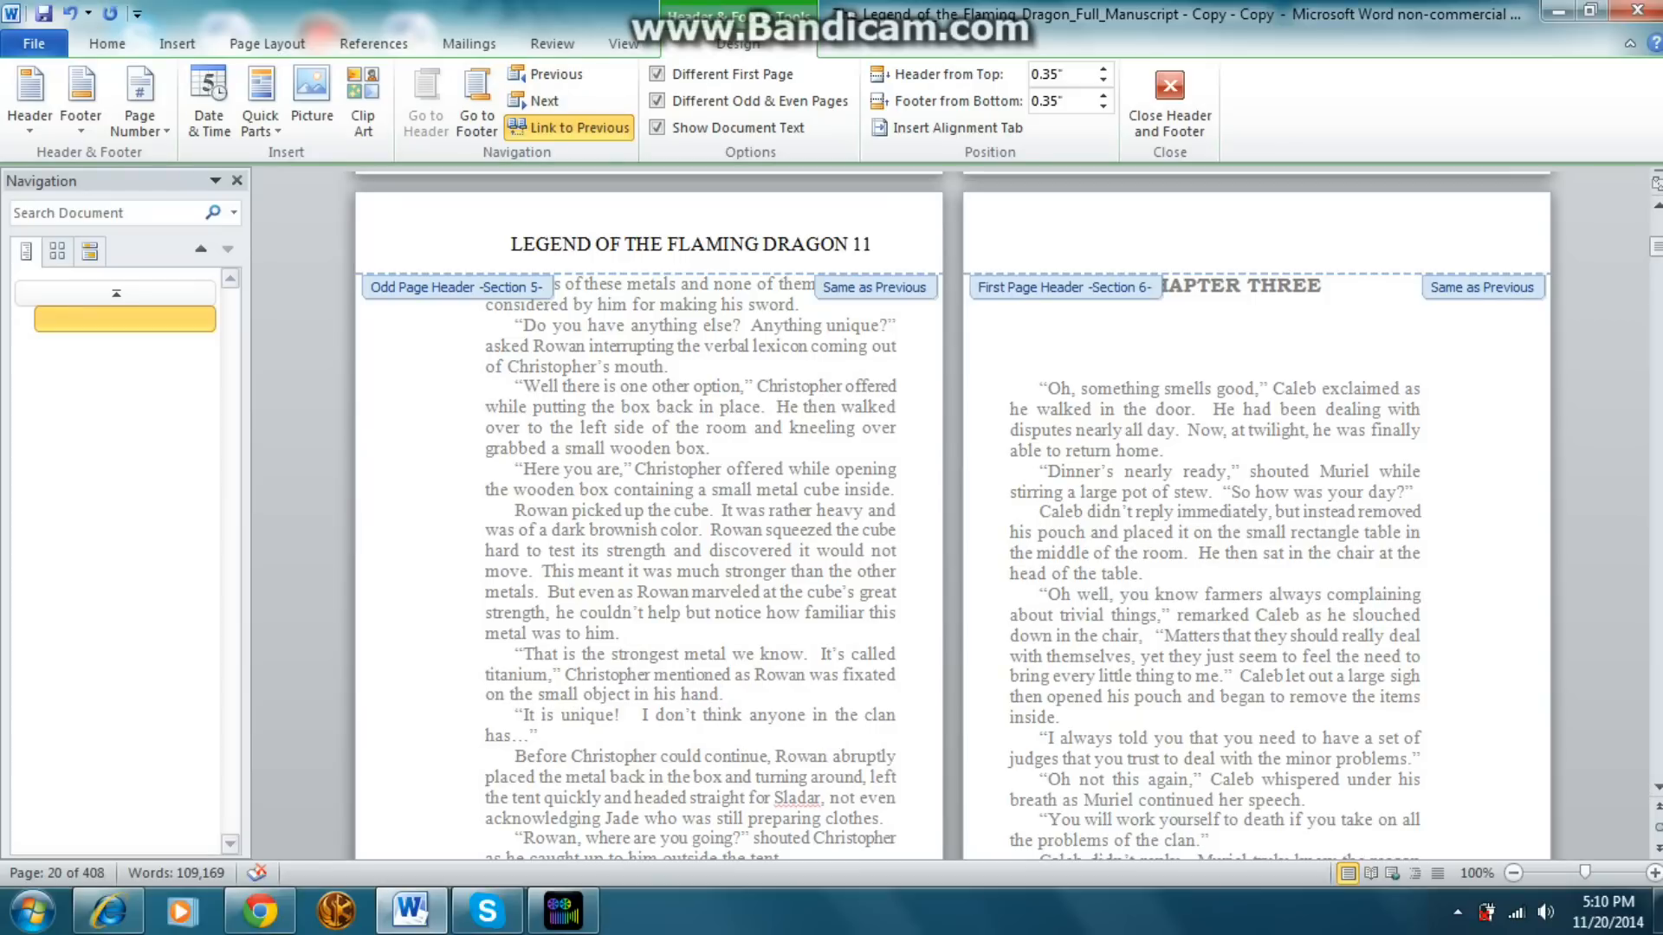
click(1009, 244)
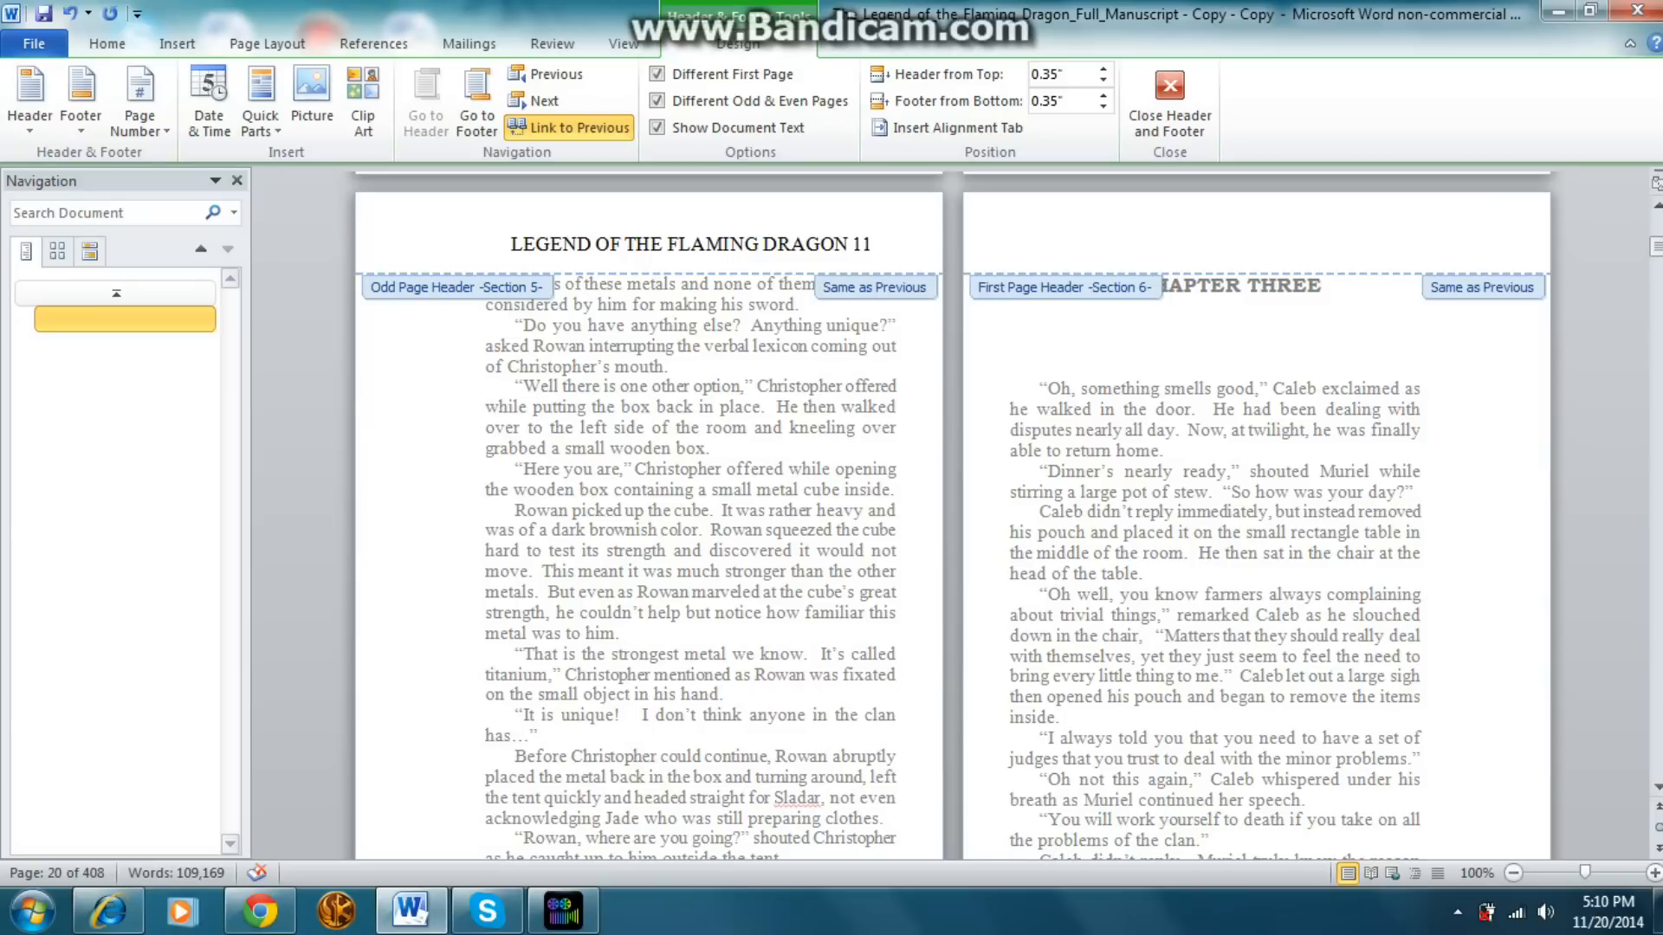
click(1010, 245)
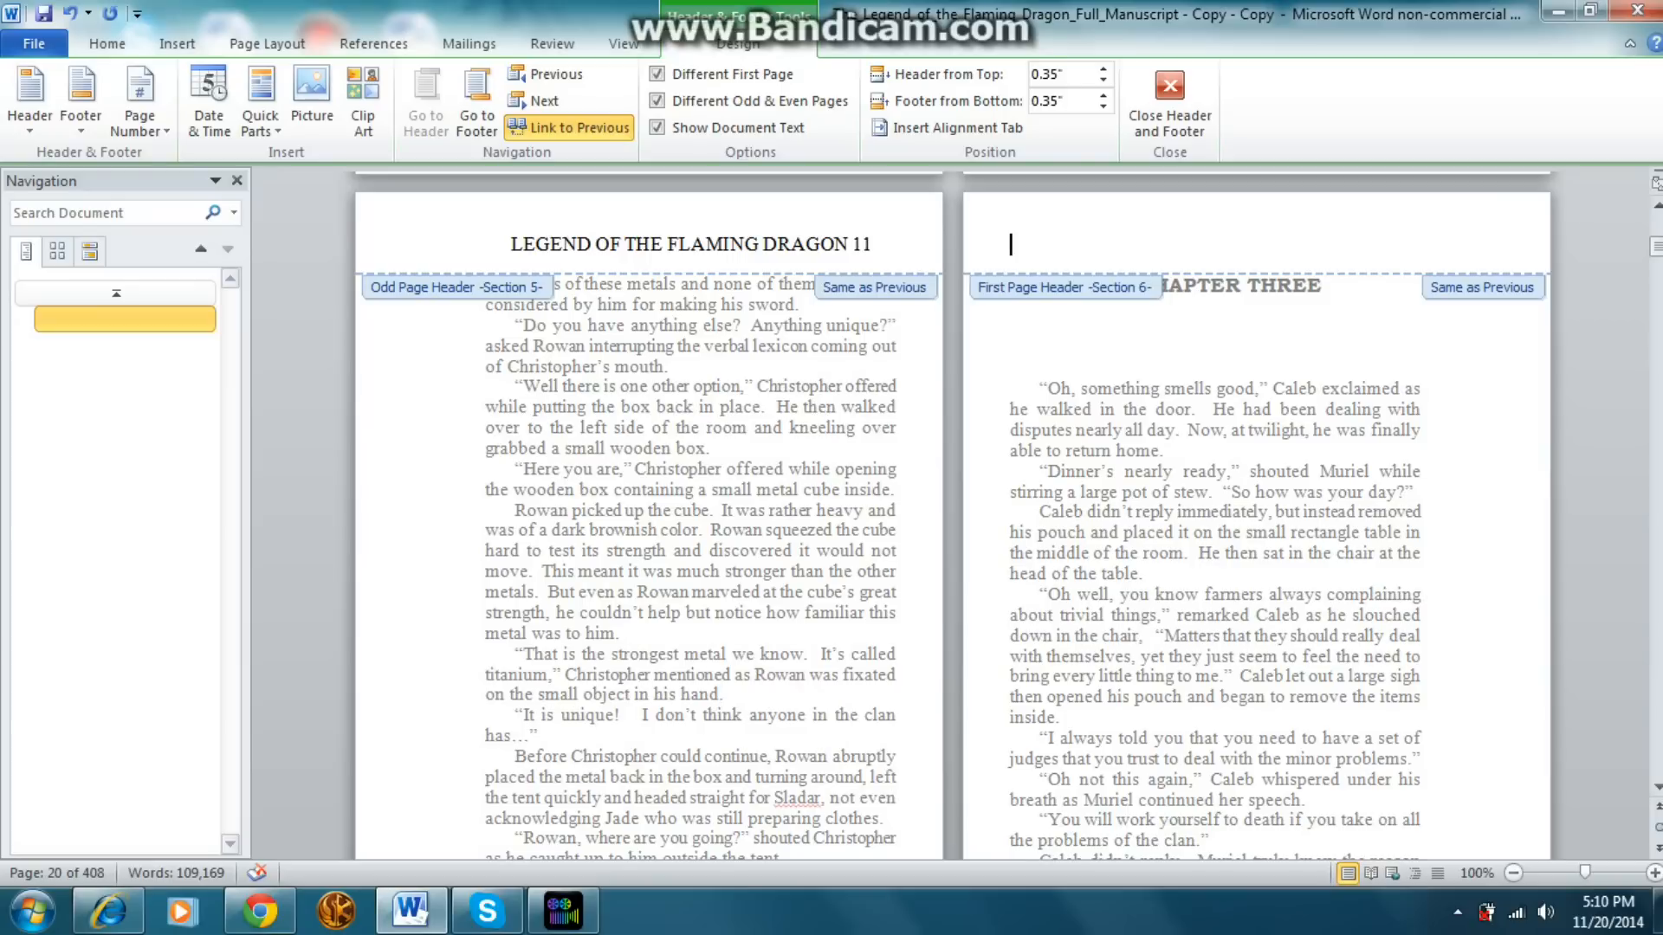
mouse_move(663, 72)
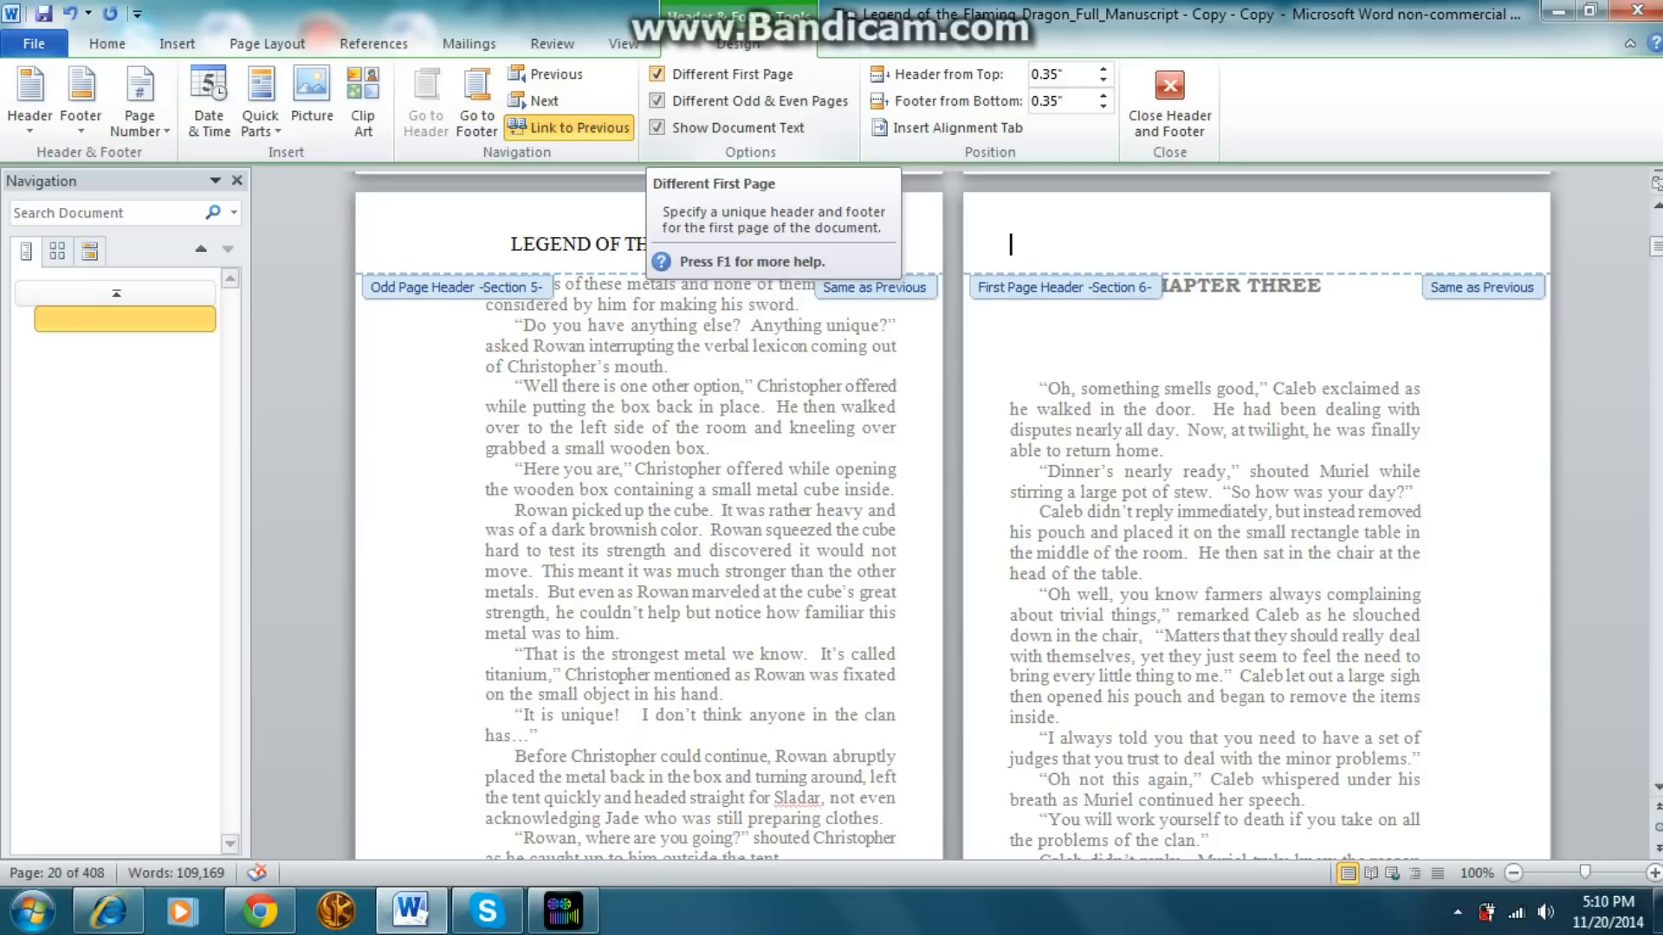
Step: Set the Chapter Three section's page numbering to Start at 12 in Format Page Numbers
click(138, 101)
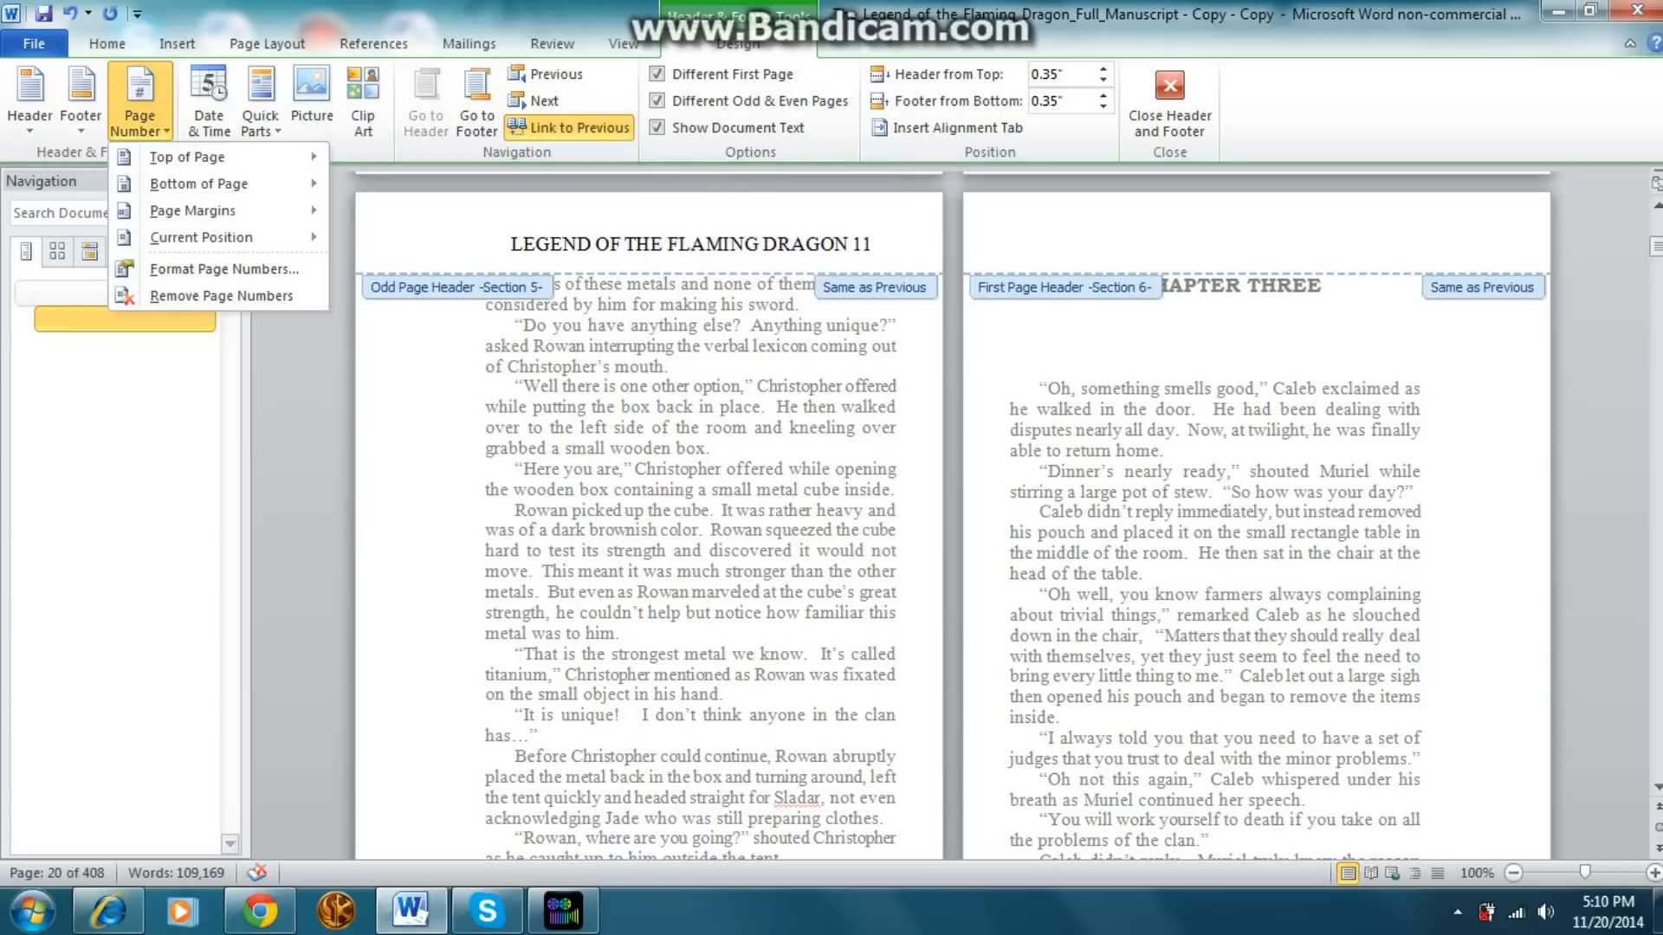
click(224, 269)
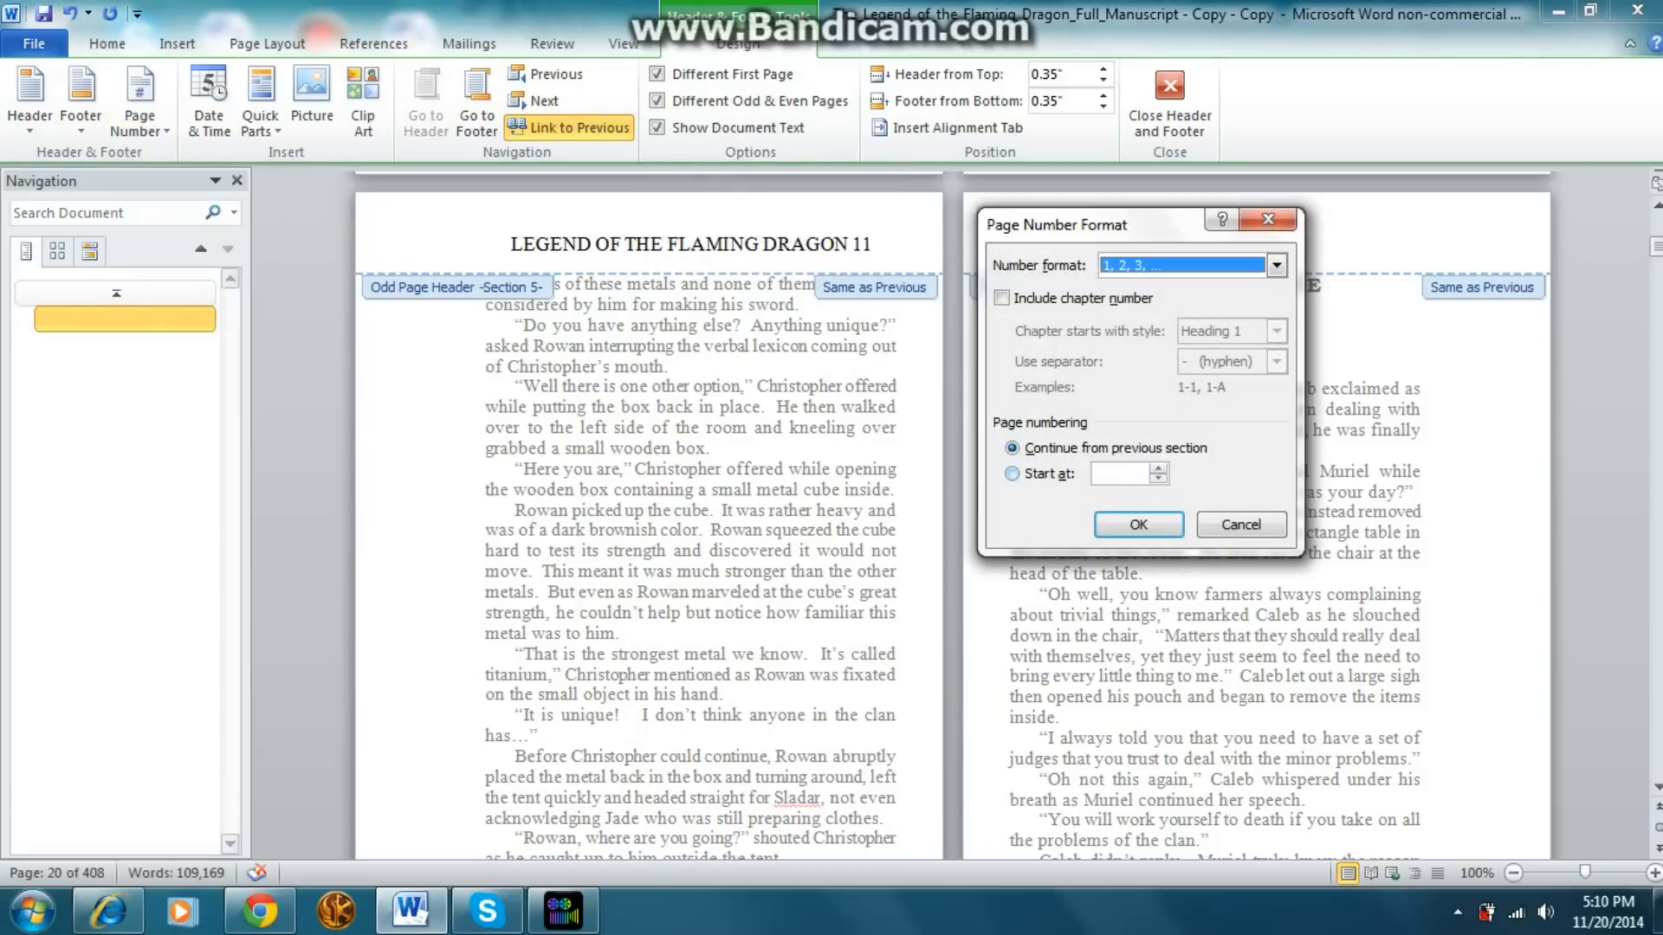
click(1010, 472)
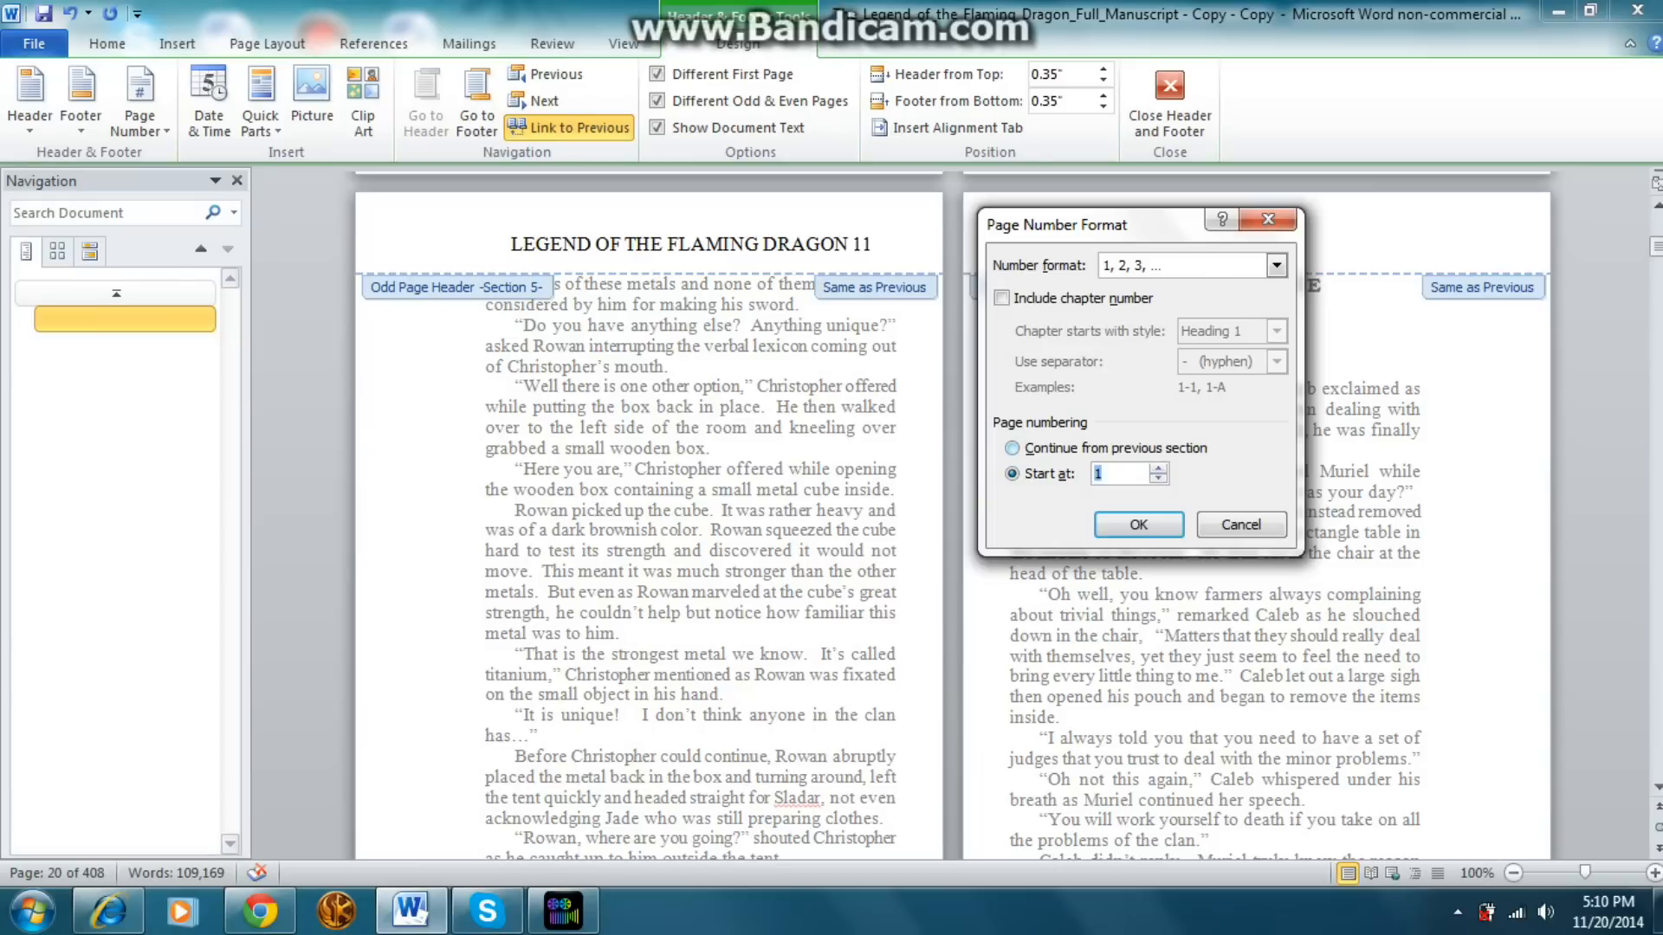
text(3)
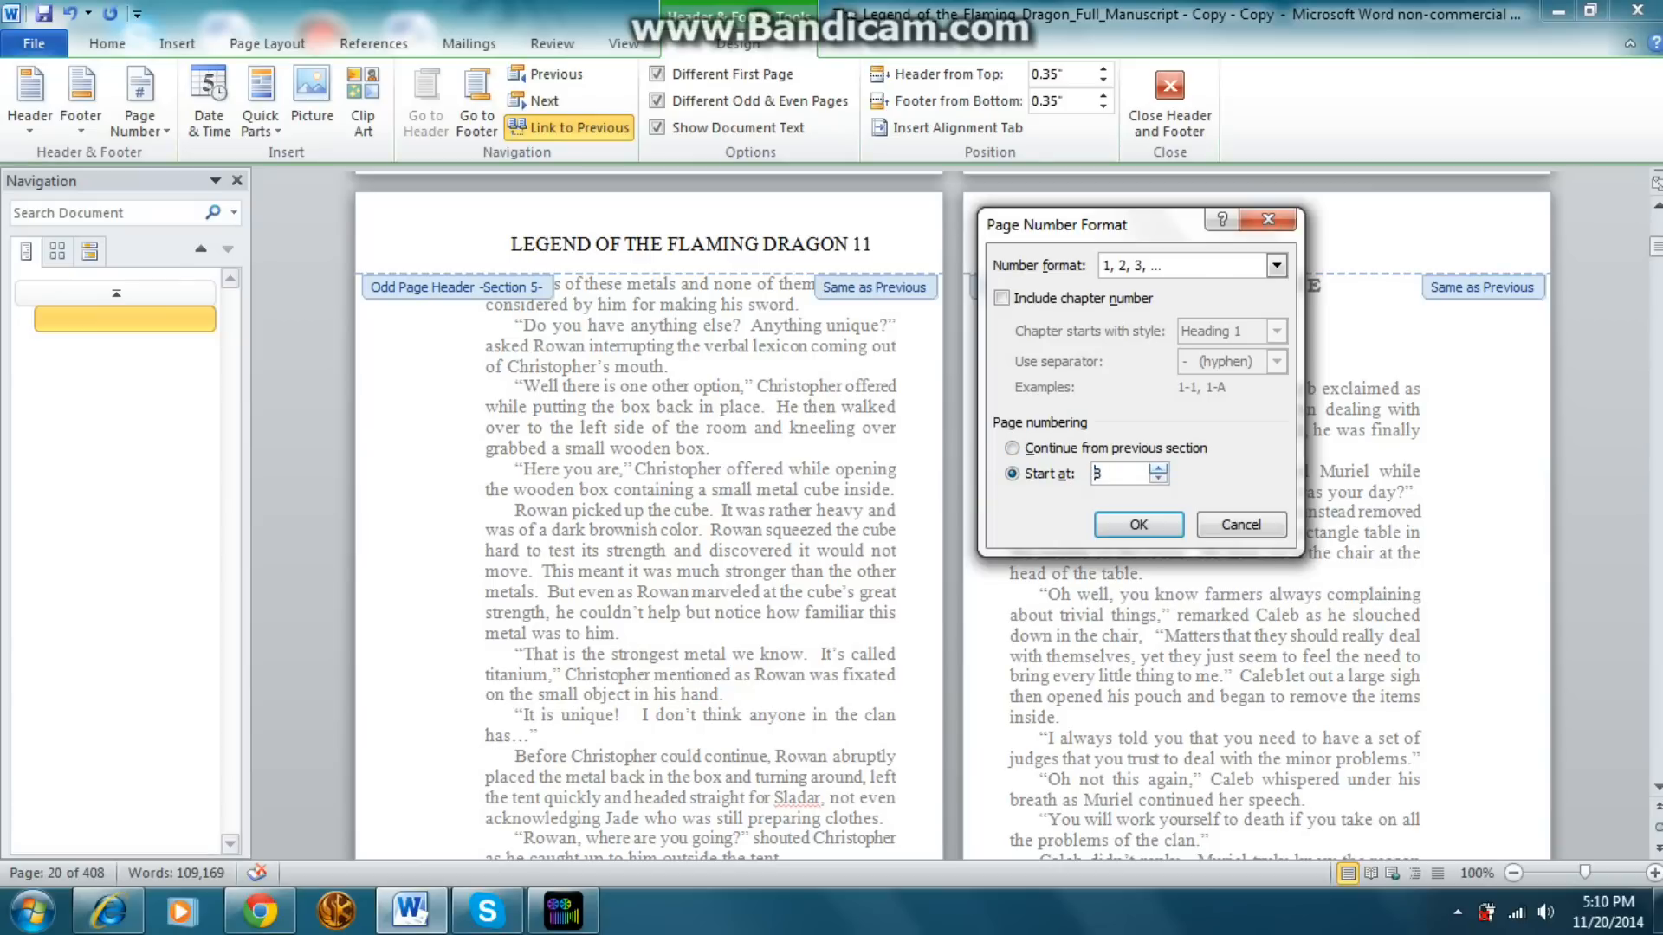
text(12)
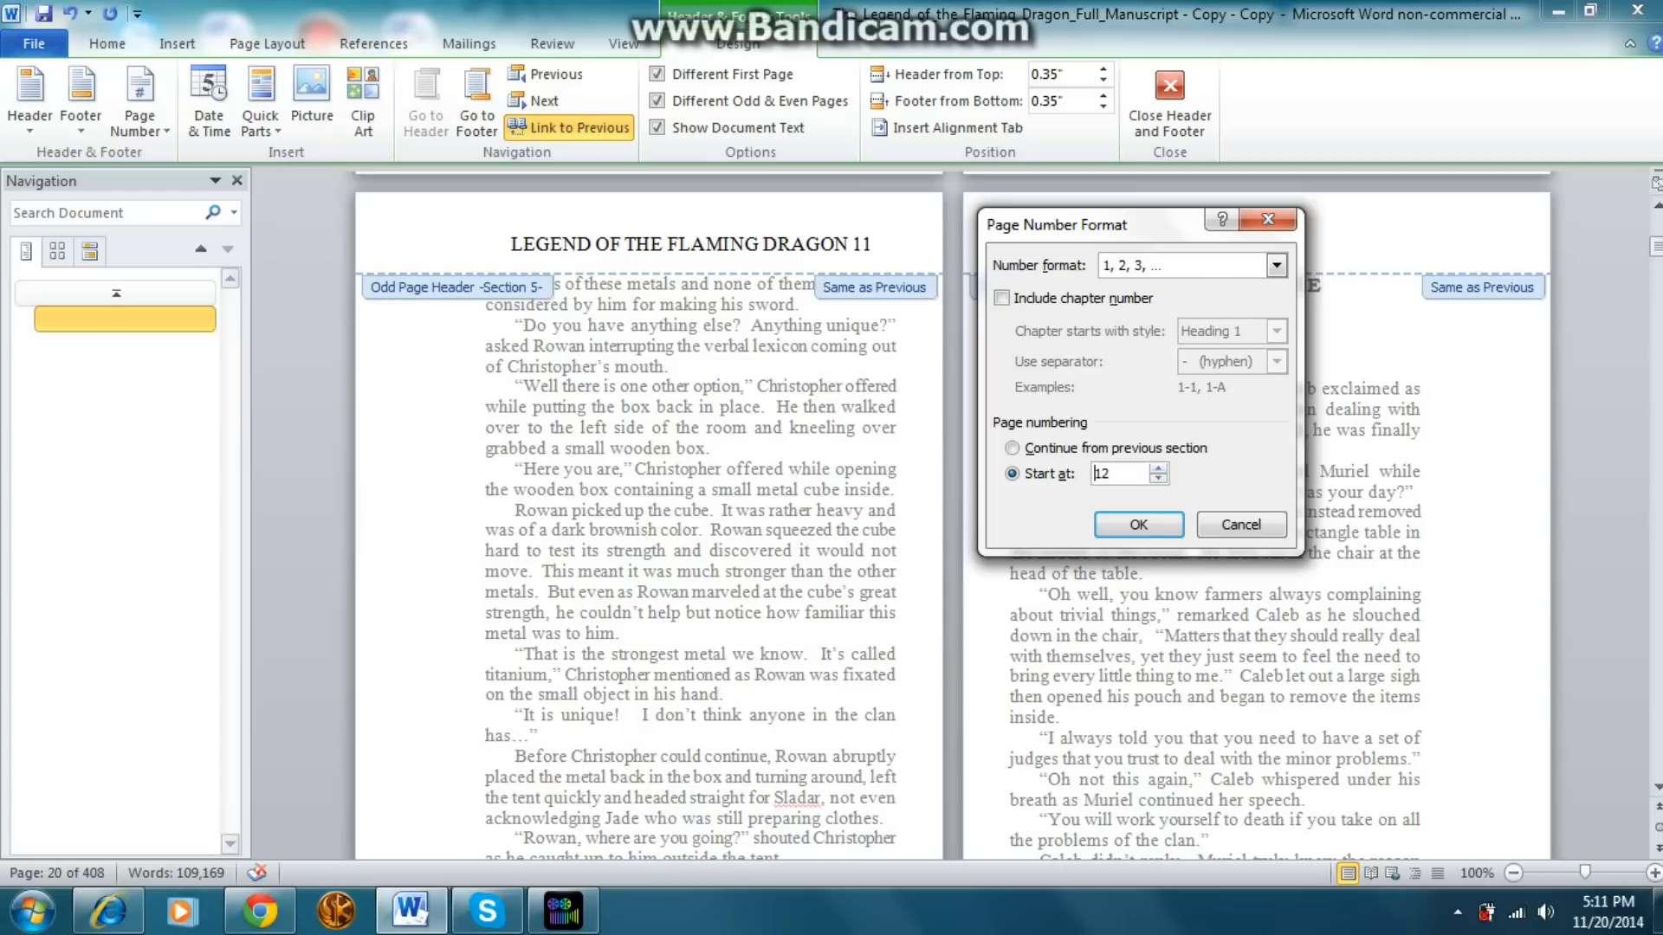
click(1137, 523)
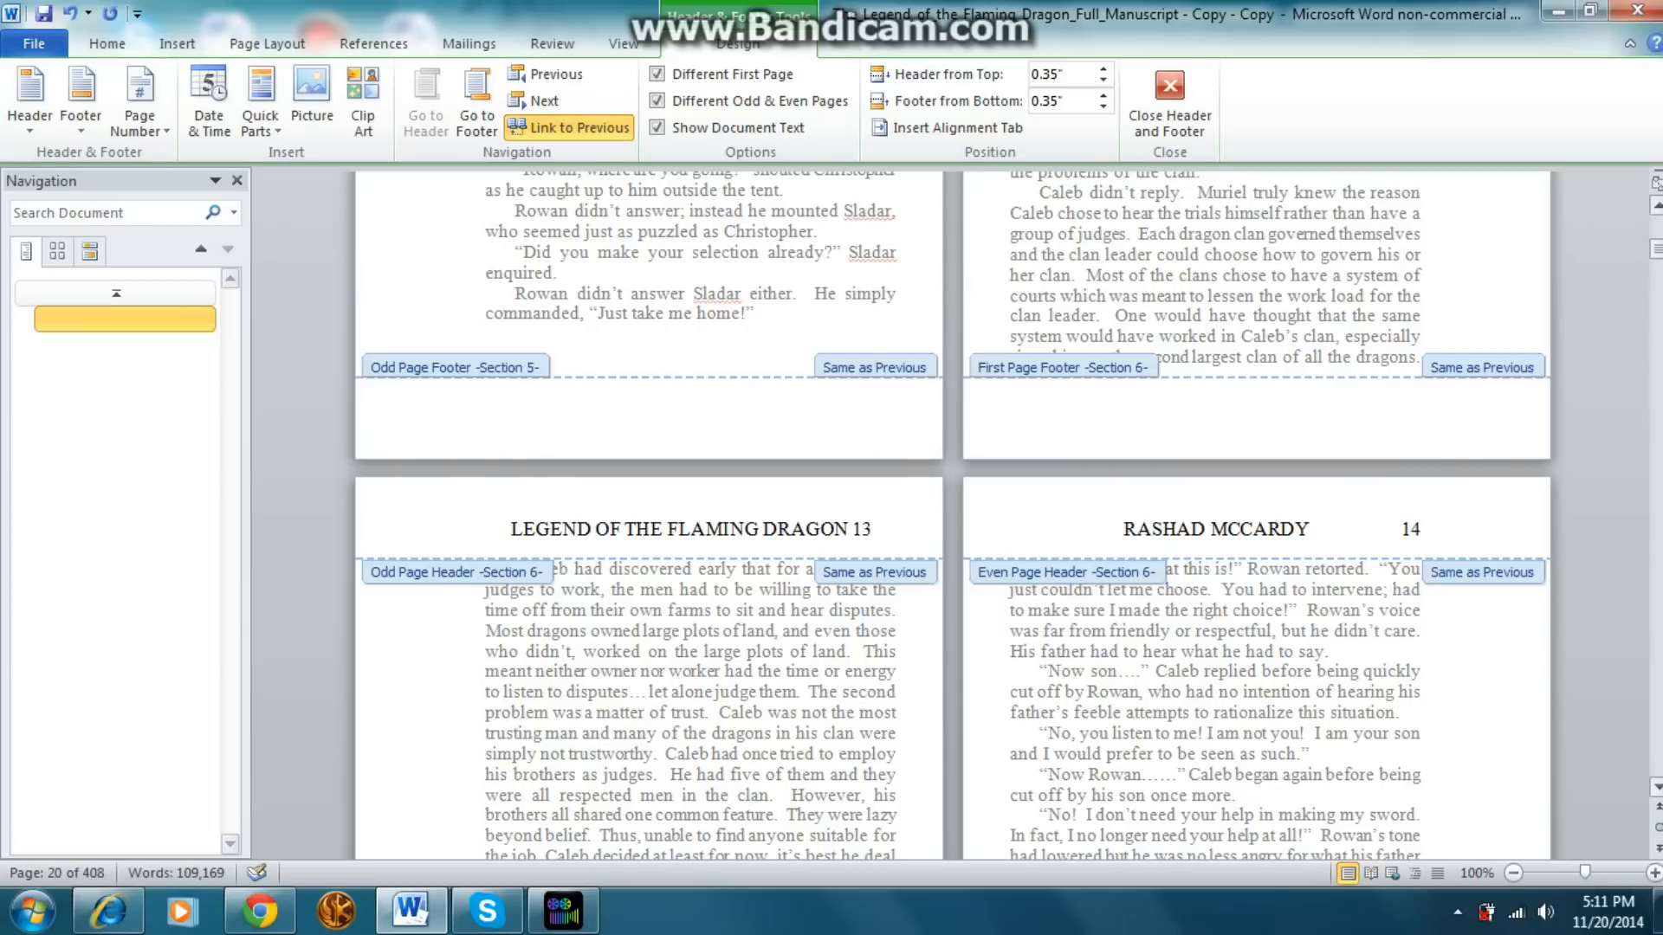